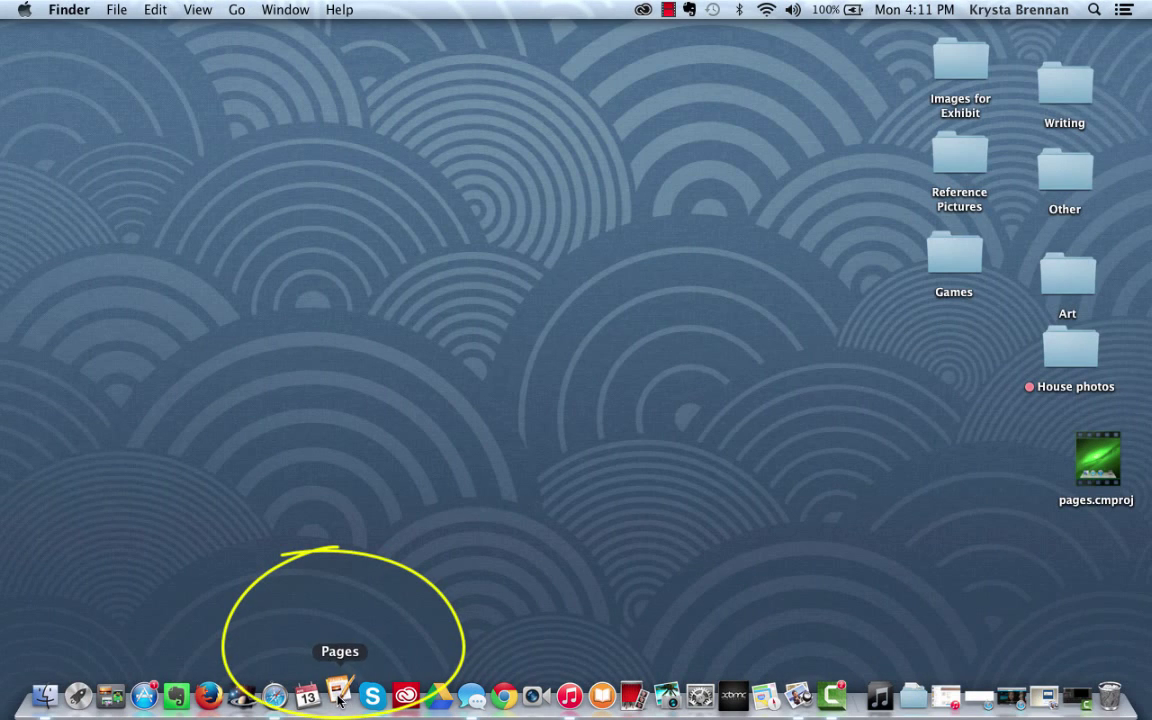
Step: Launch Pages from the Dock and bring up the new-document template chooser
left_click(340, 695)
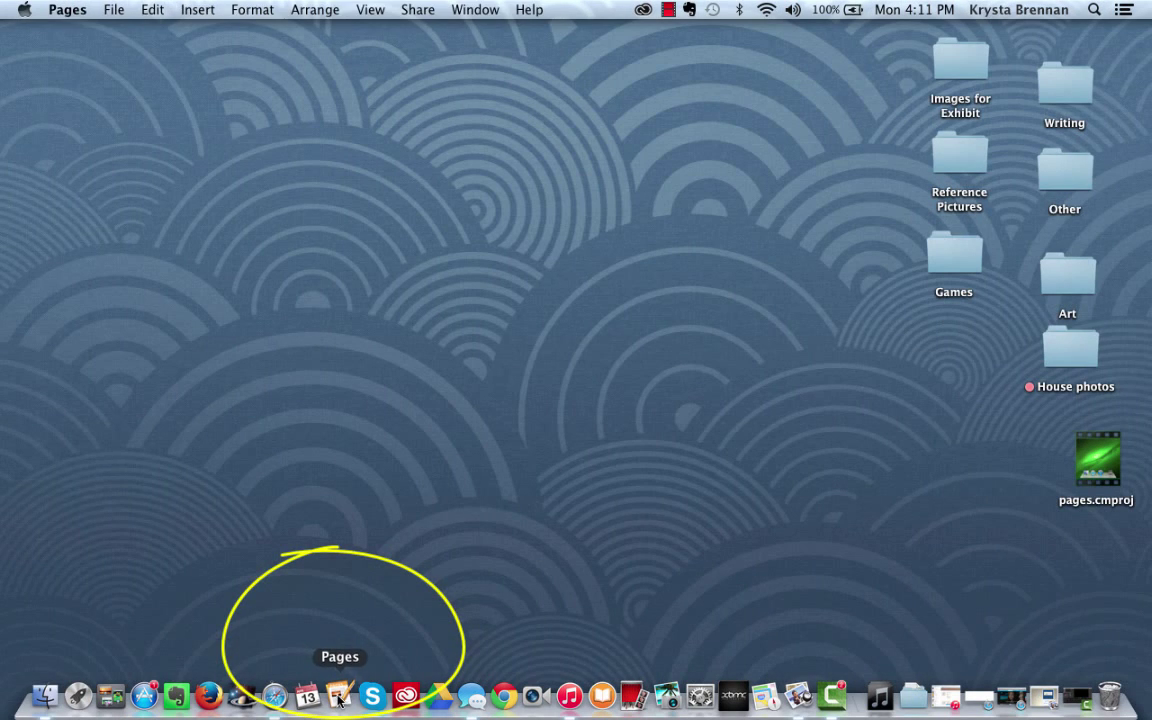
left_click(340, 695)
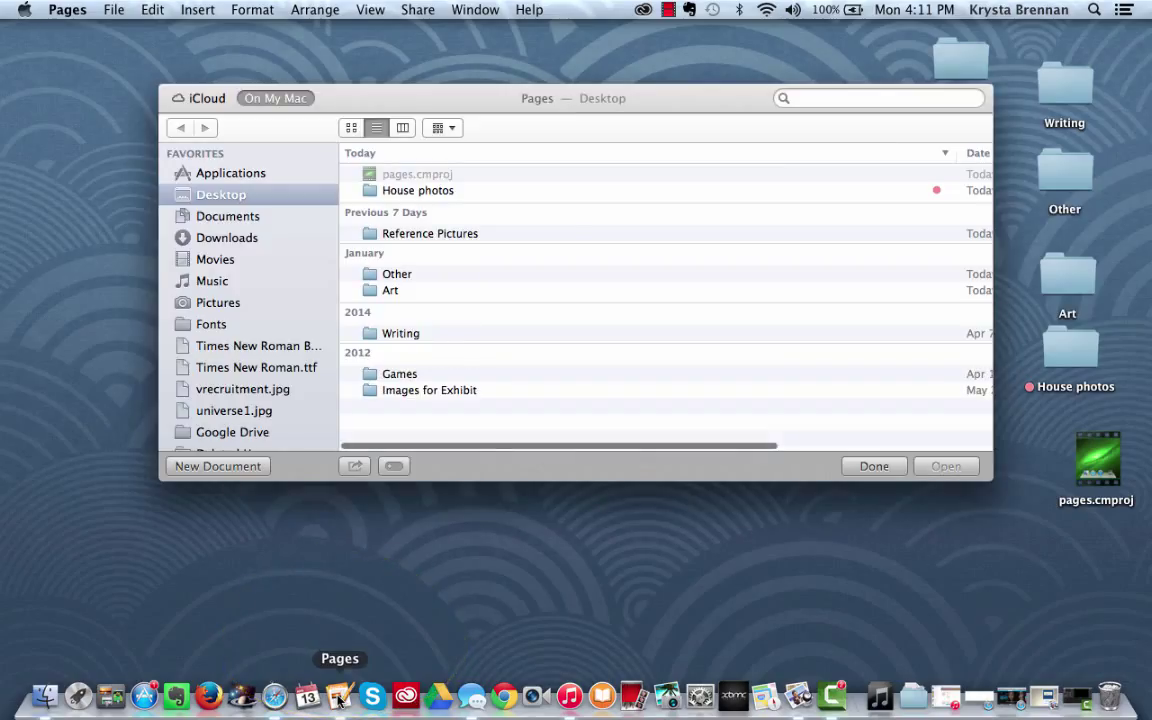
left_click(113, 9)
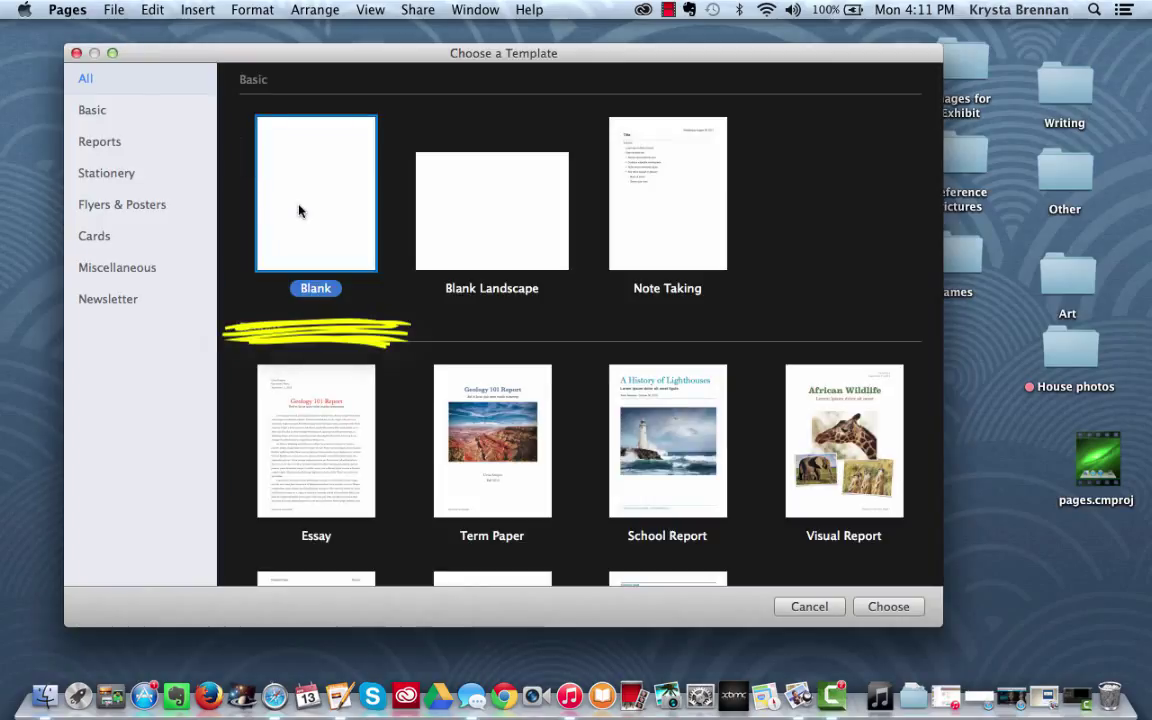
Step: Start a Blank document and type Chapter 1 through Chapter 4 on separate lines
left_click(887, 606)
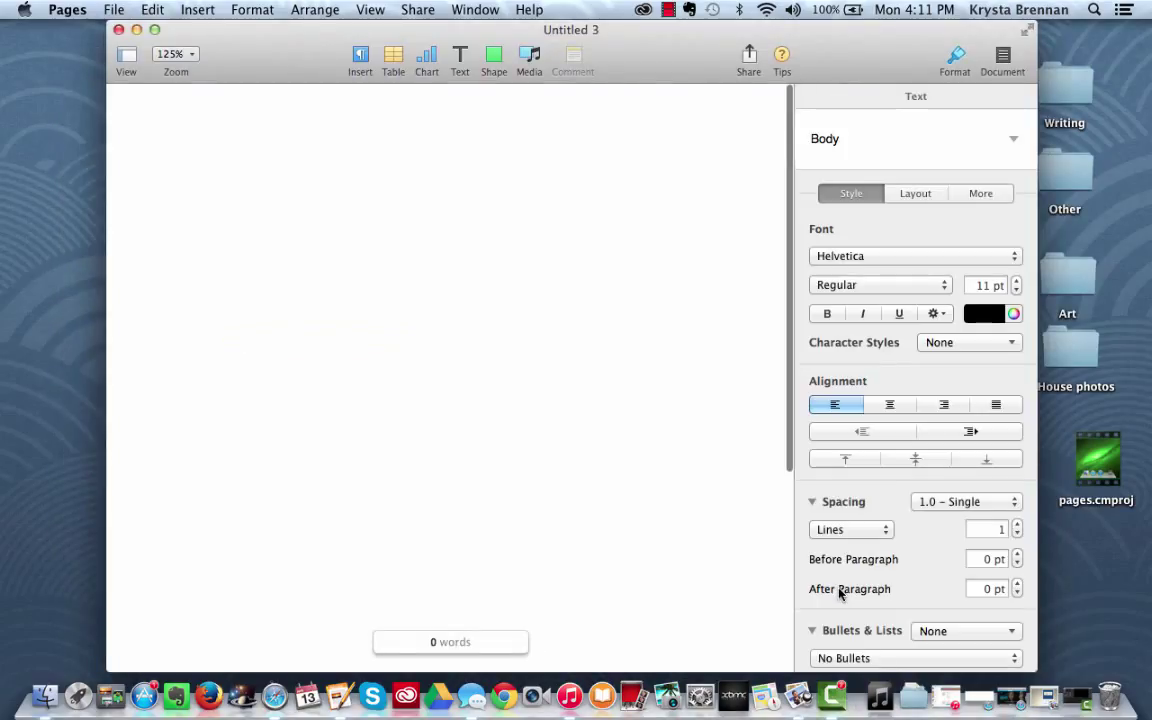
left_click(187, 171)
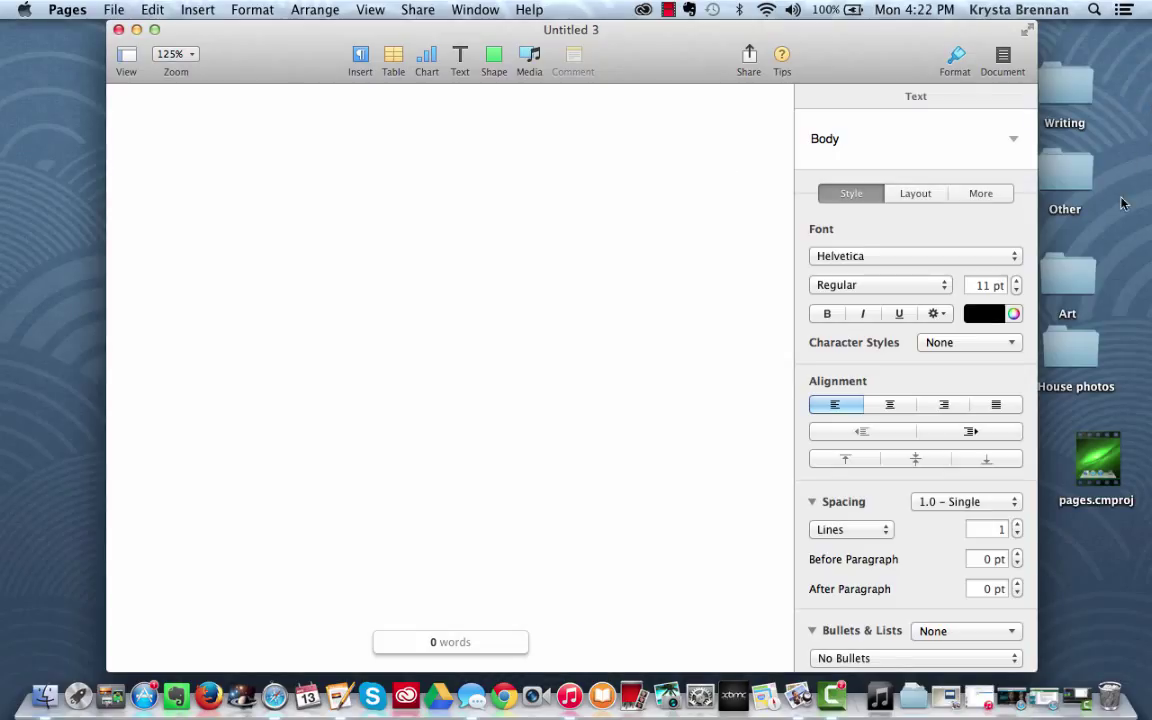
mouse_move(525, 181)
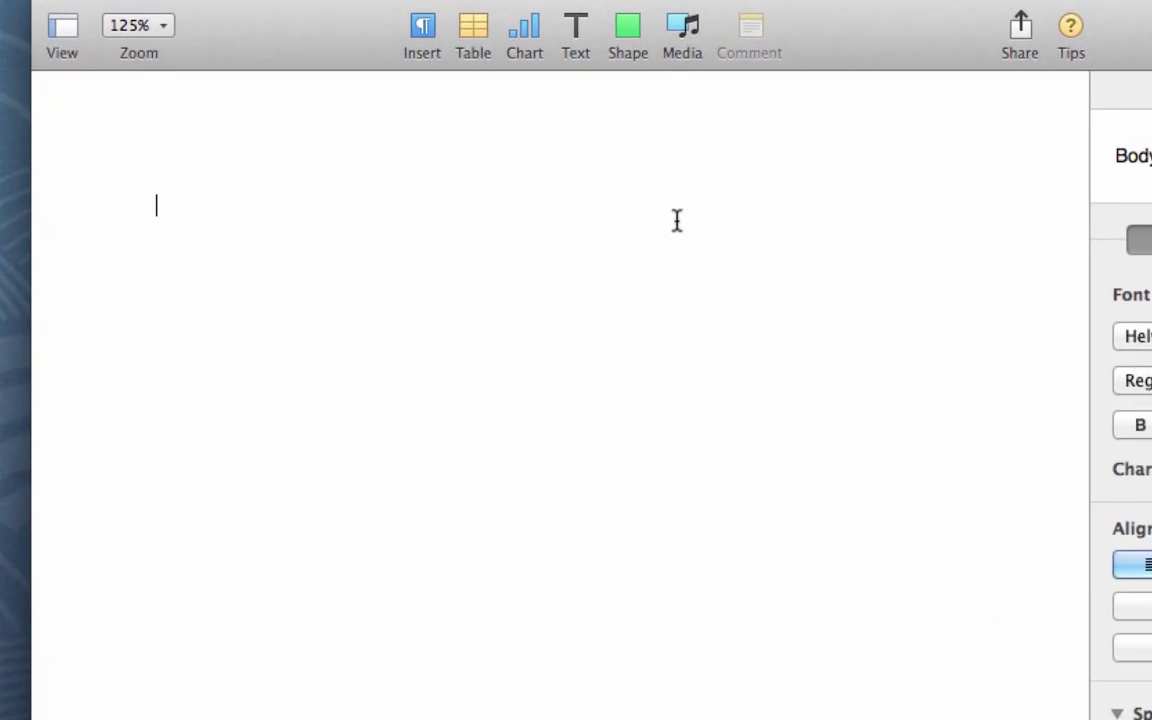
type("Chapter 1")
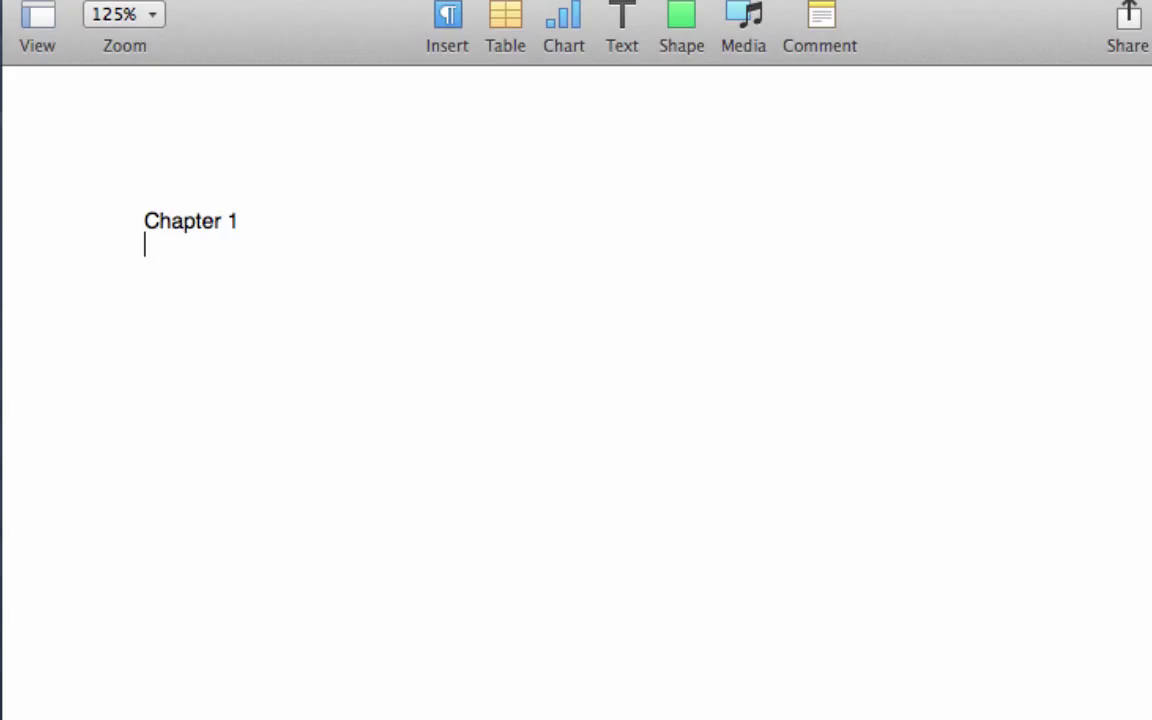
type("Chat")
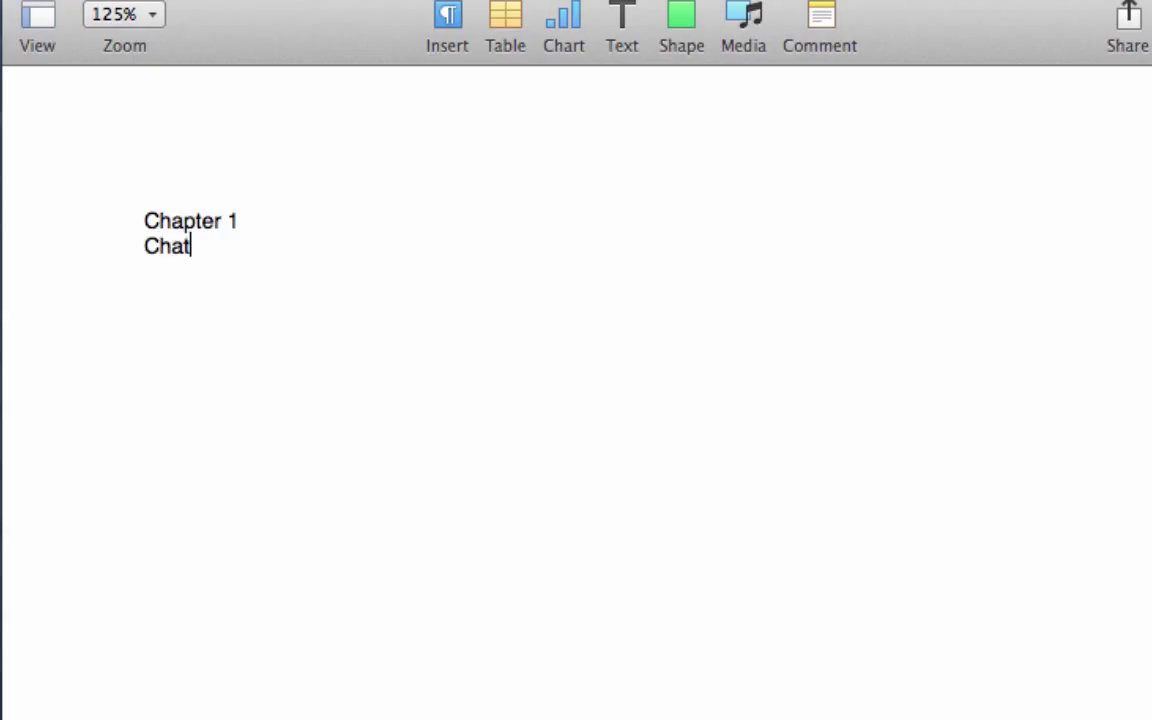
type("pter")
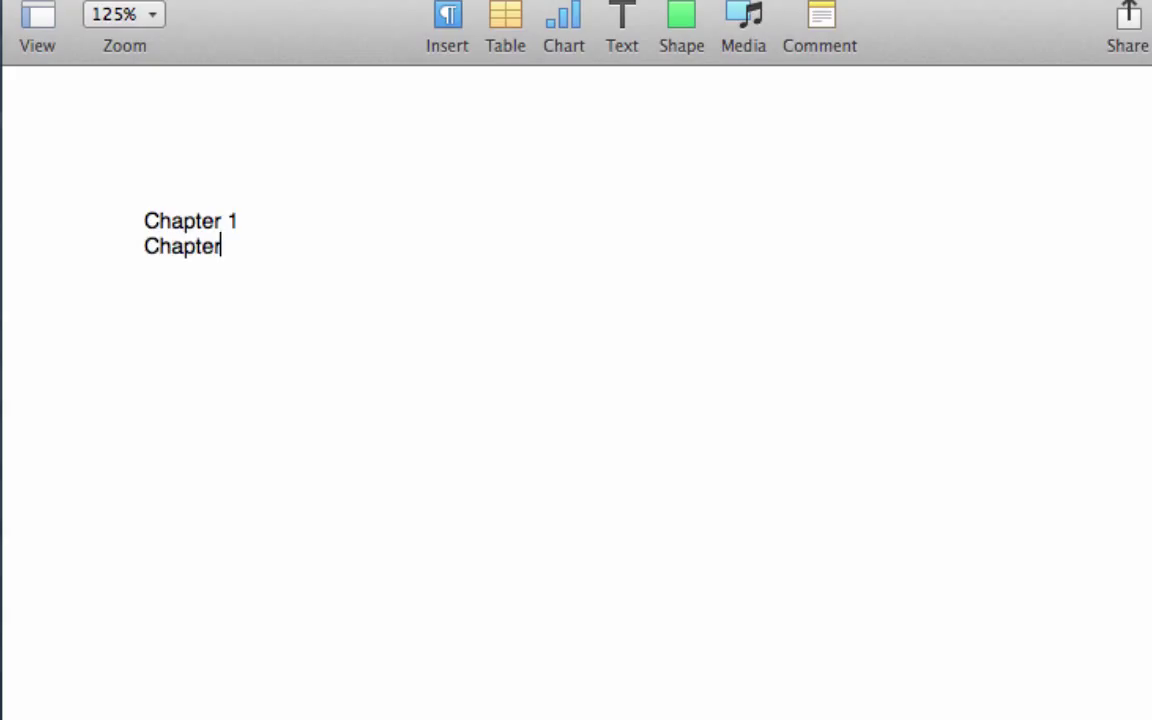
type("2")
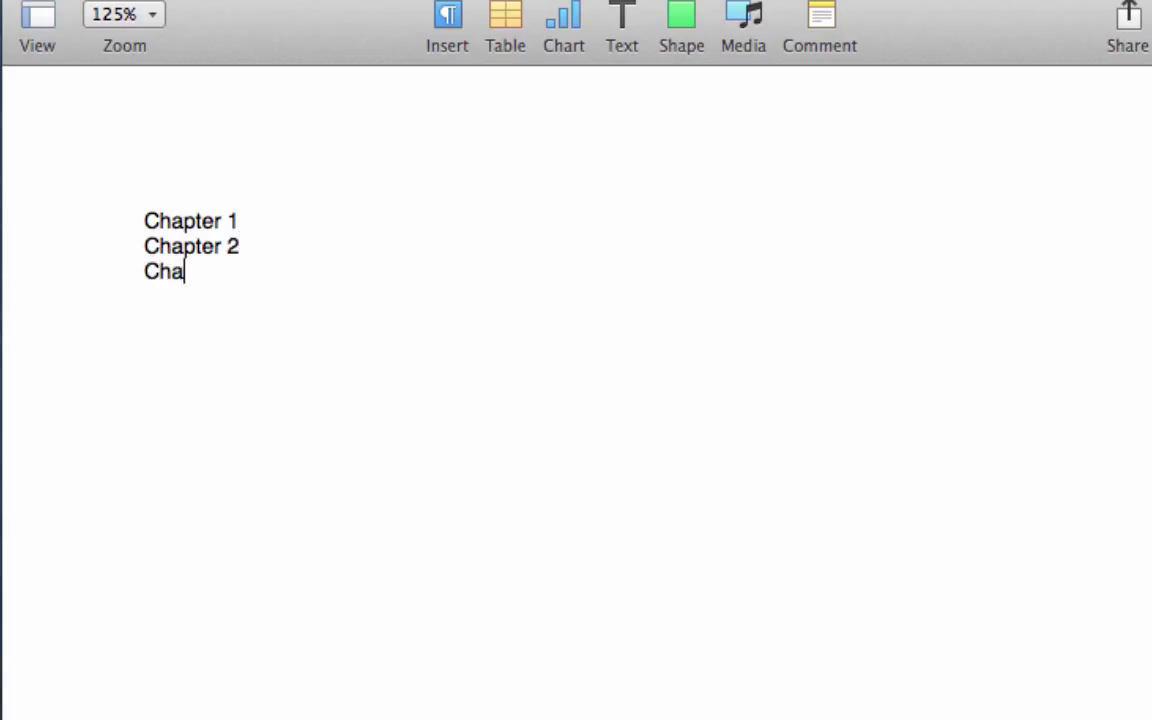
type("pter 3")
type("Chapter 4")
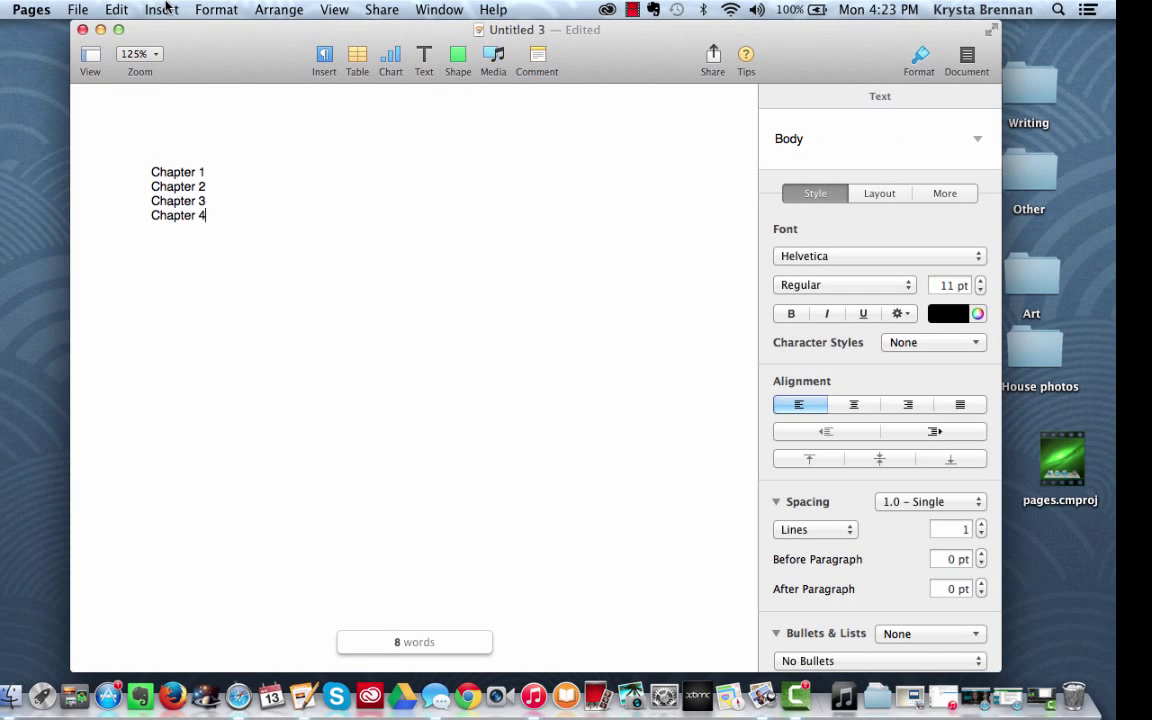
left_click(161, 9)
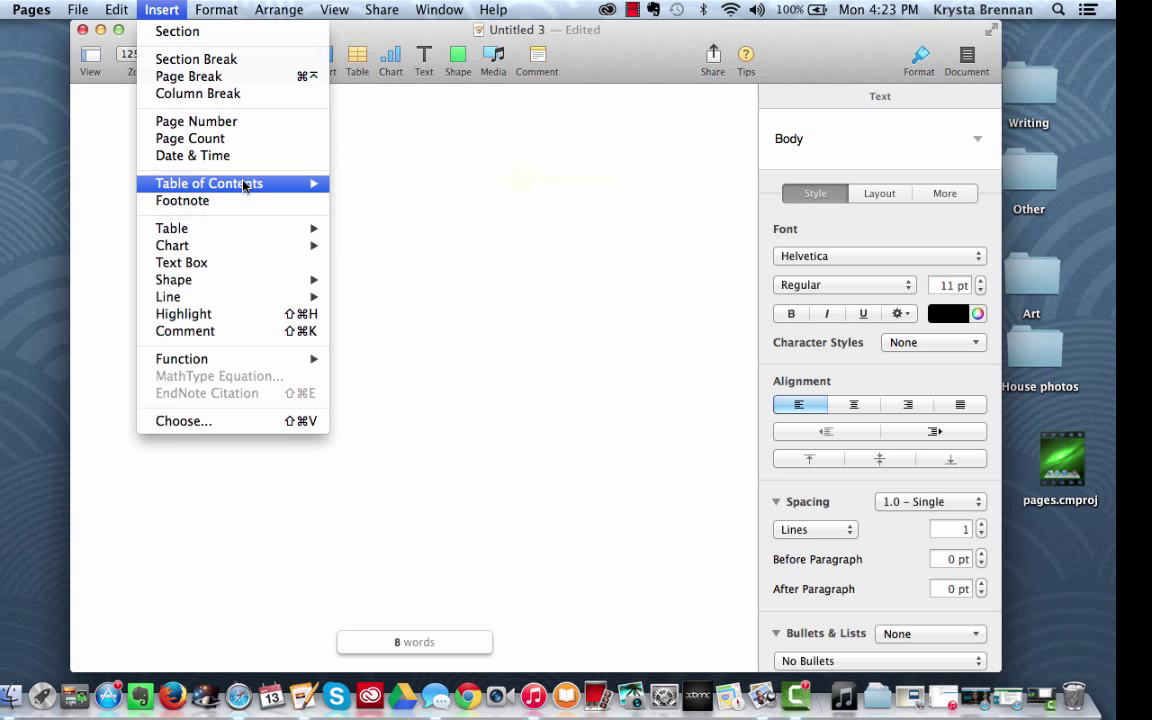
mouse_move(209, 183)
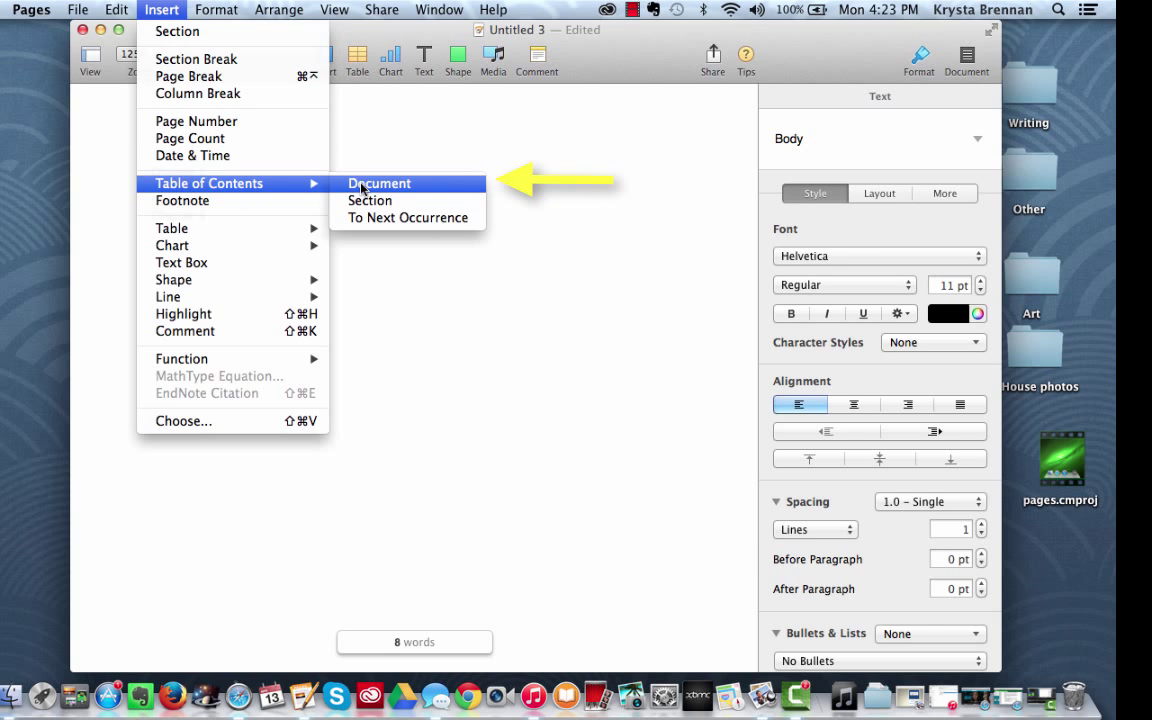
left_click(379, 183)
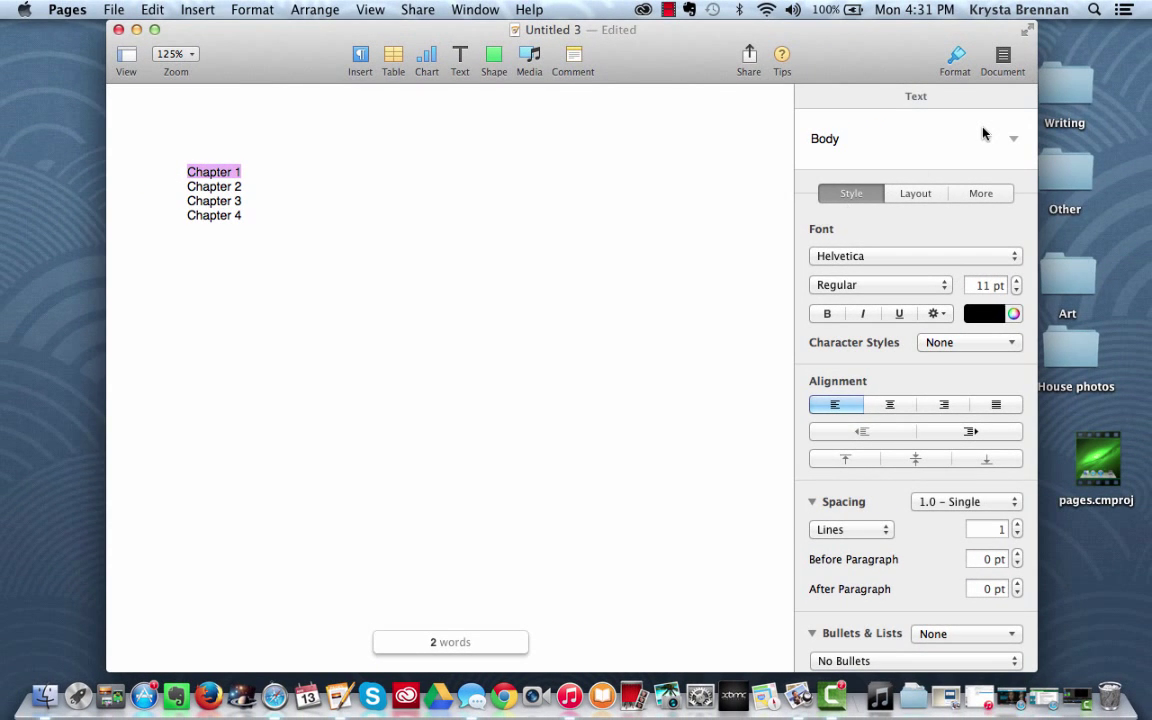
Step: Apply the Heading 2 paragraph style to the Chapter 1 line
left_click(1013, 138)
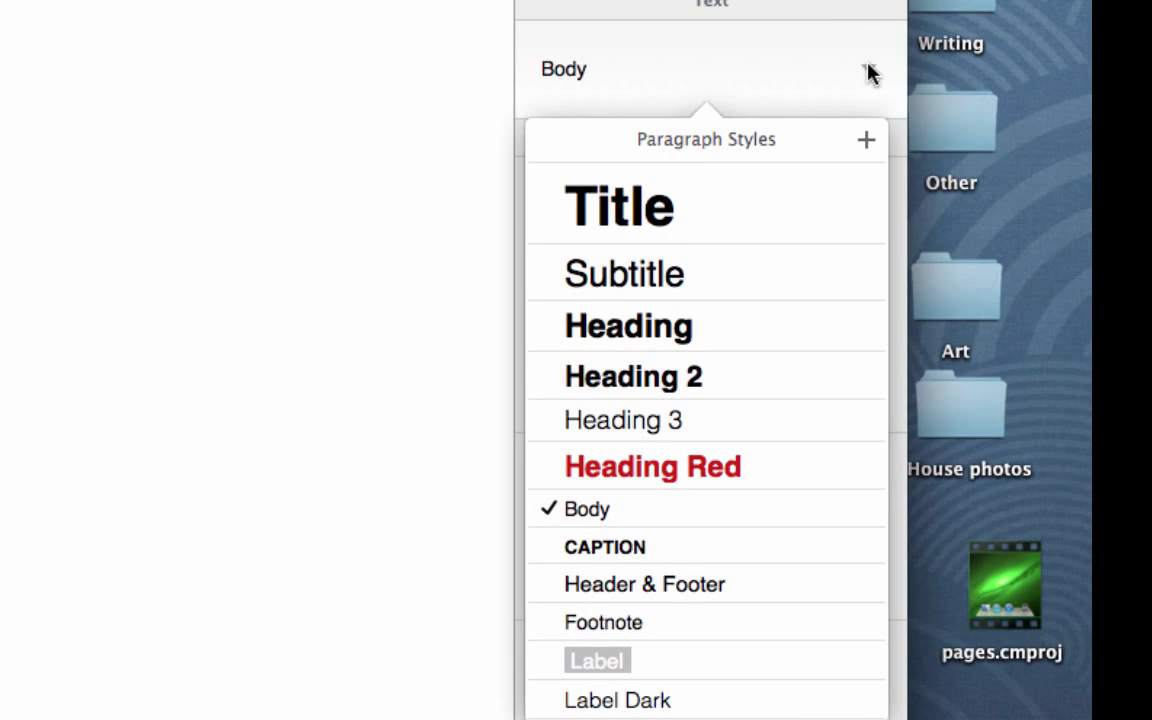
mouse_move(586, 509)
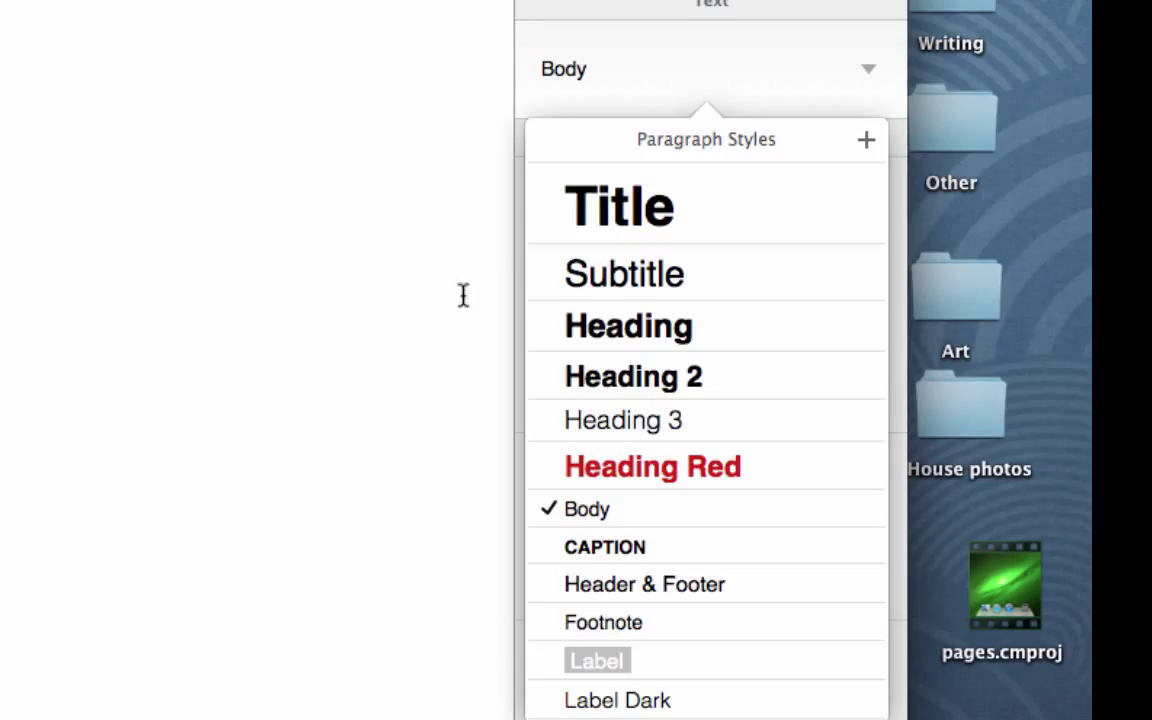
mouse_move(624, 274)
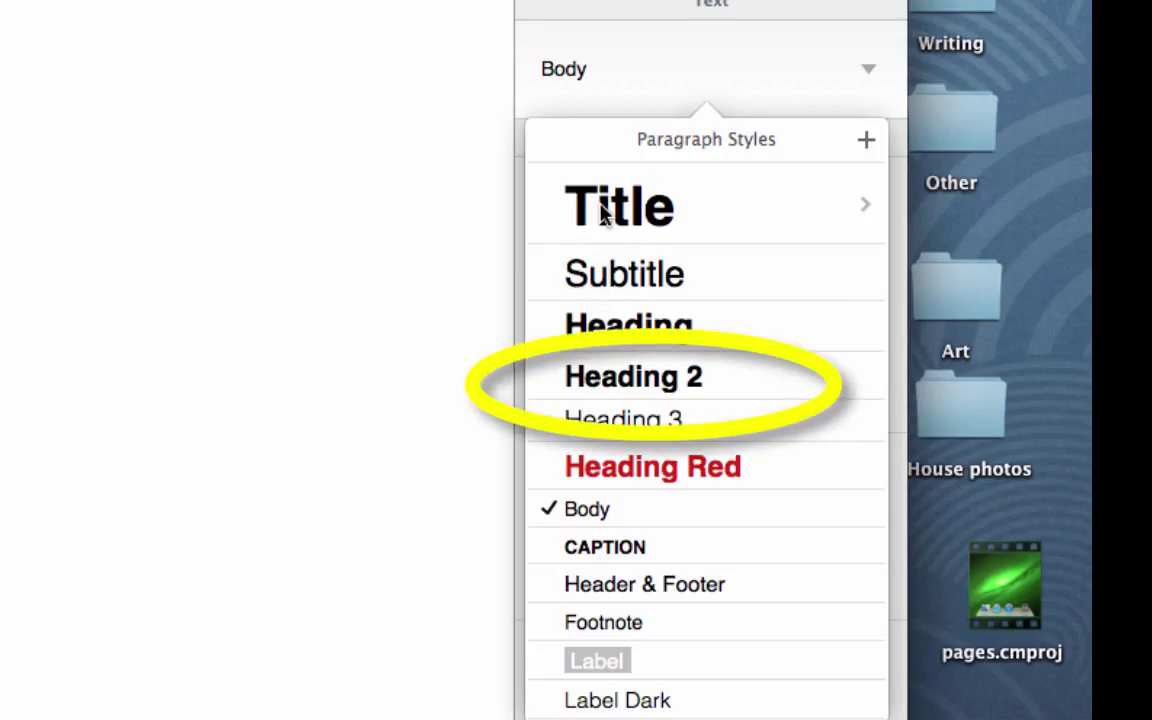
mouse_move(607, 320)
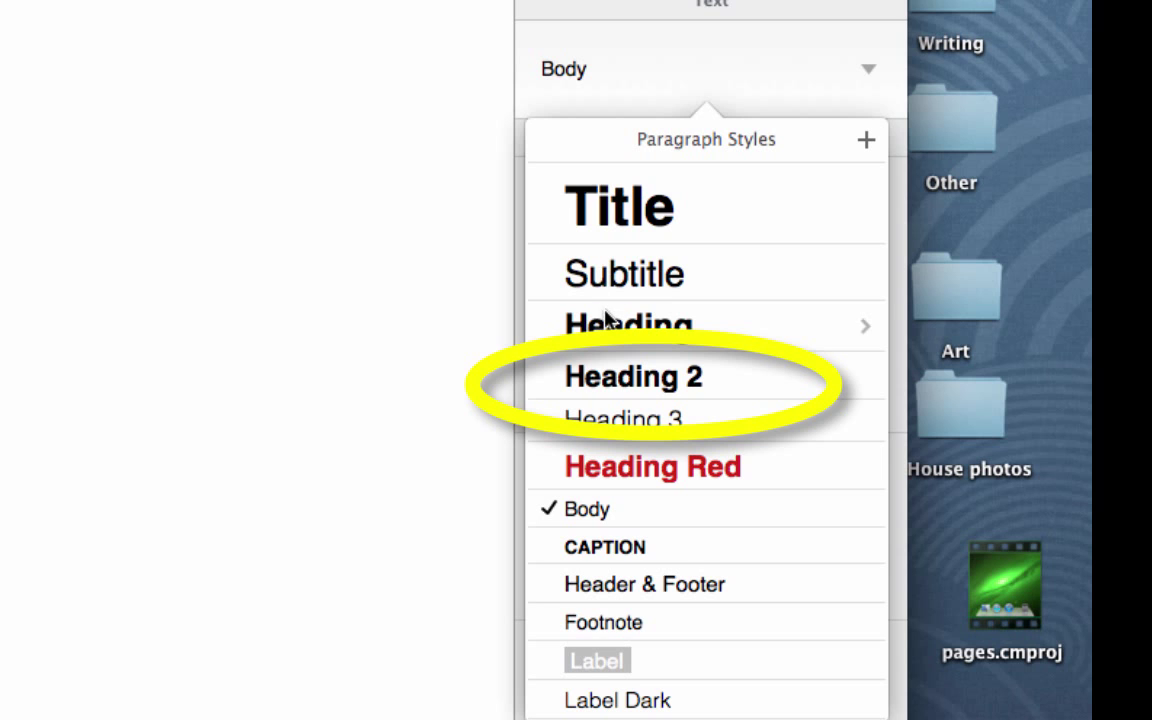
left_click(633, 376)
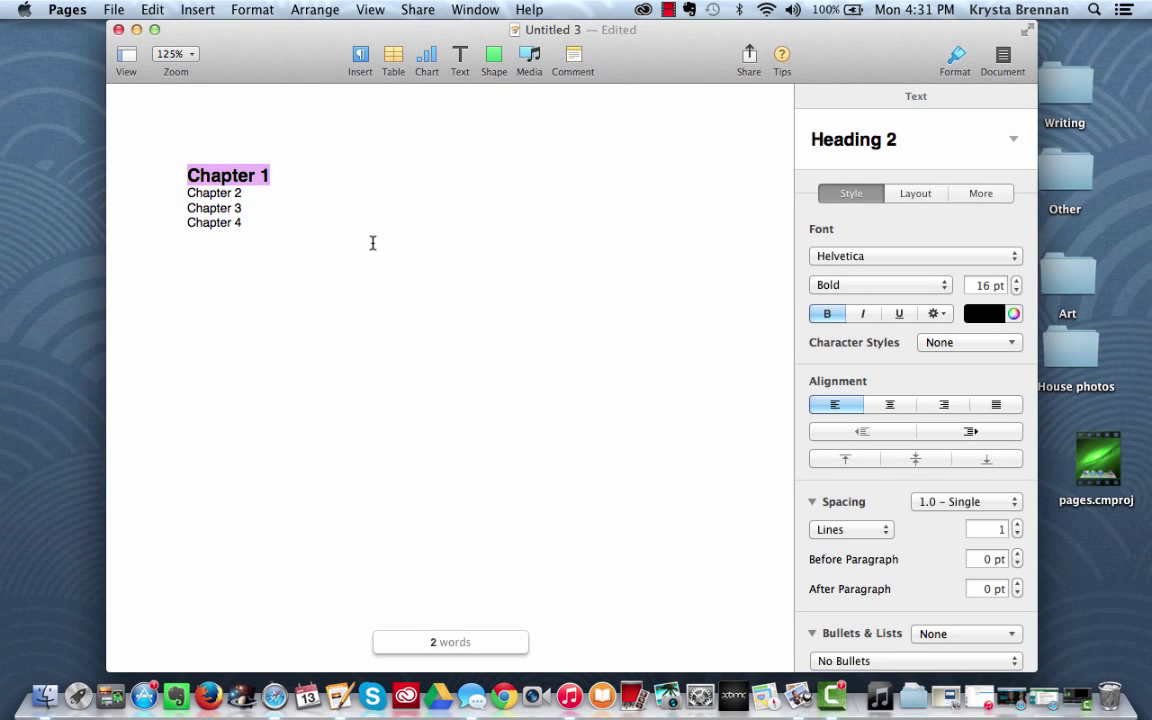
left_click(242, 192)
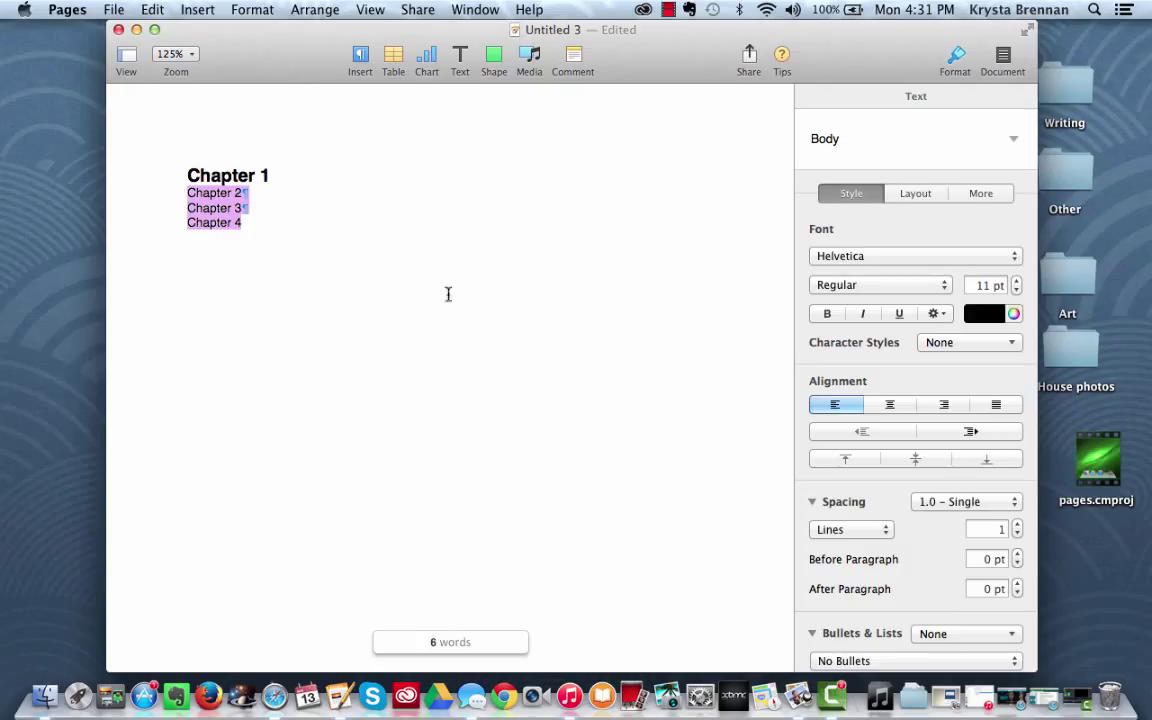
mouse_move(966, 234)
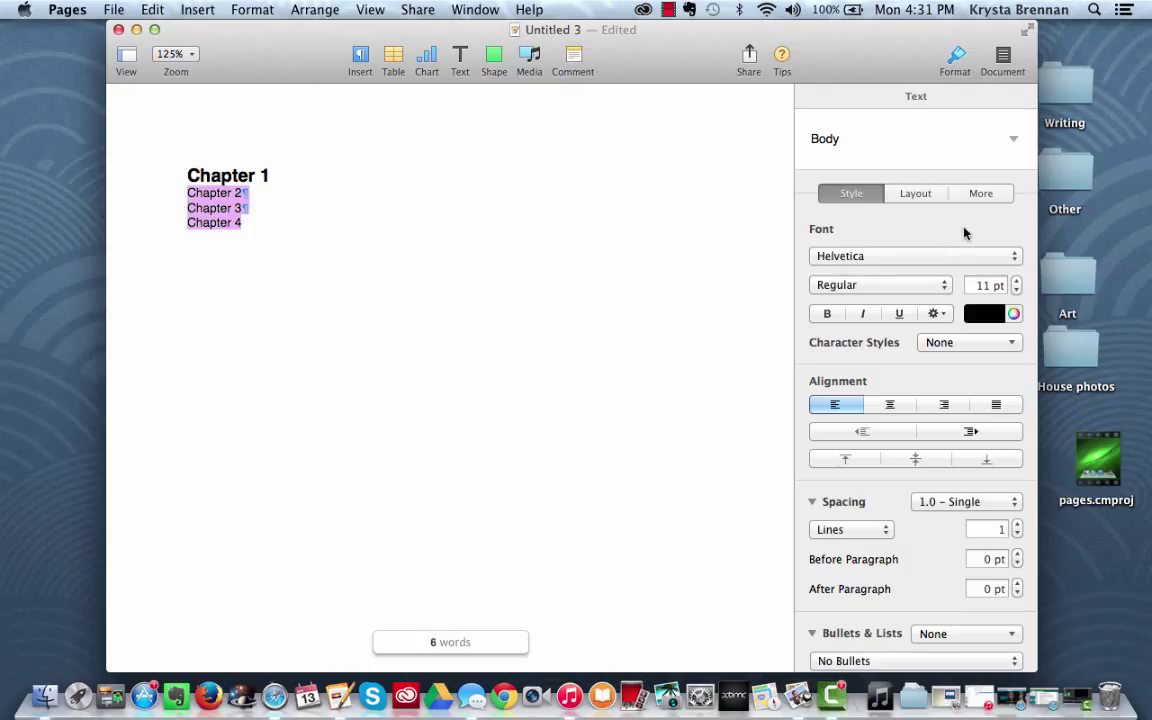
Step: Apply Heading 2 to the Chapter 2, Chapter 3 and Chapter 4 lines
left_click(1013, 139)
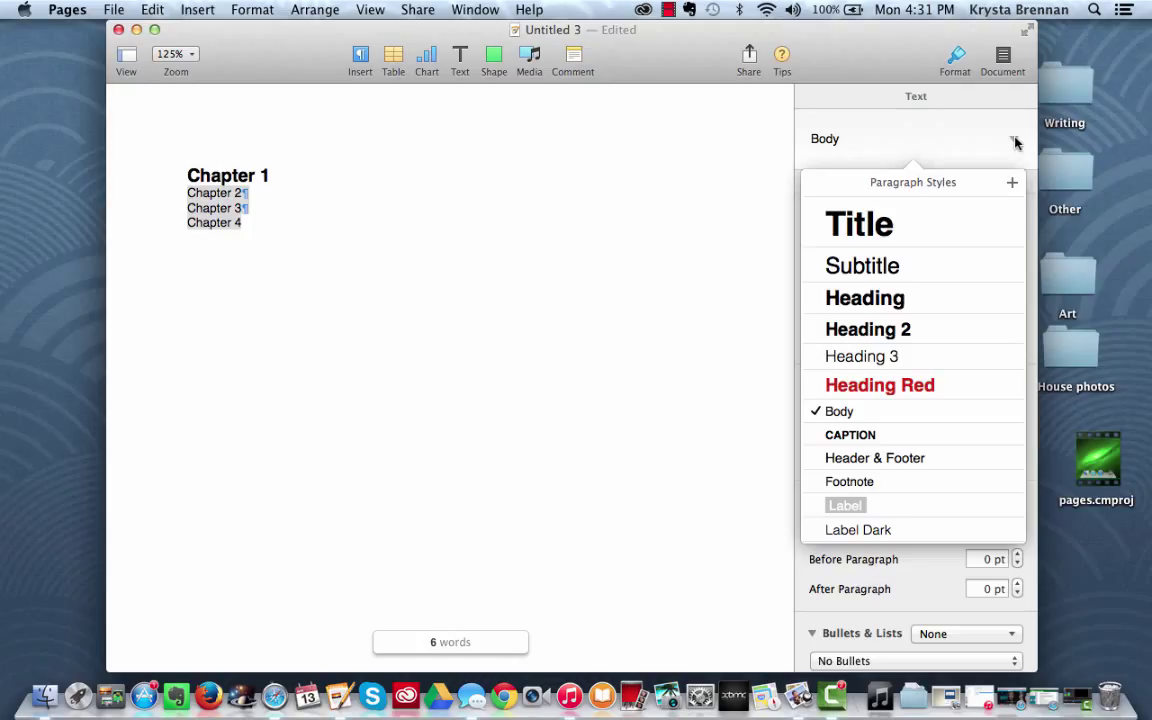
mouse_move(920, 338)
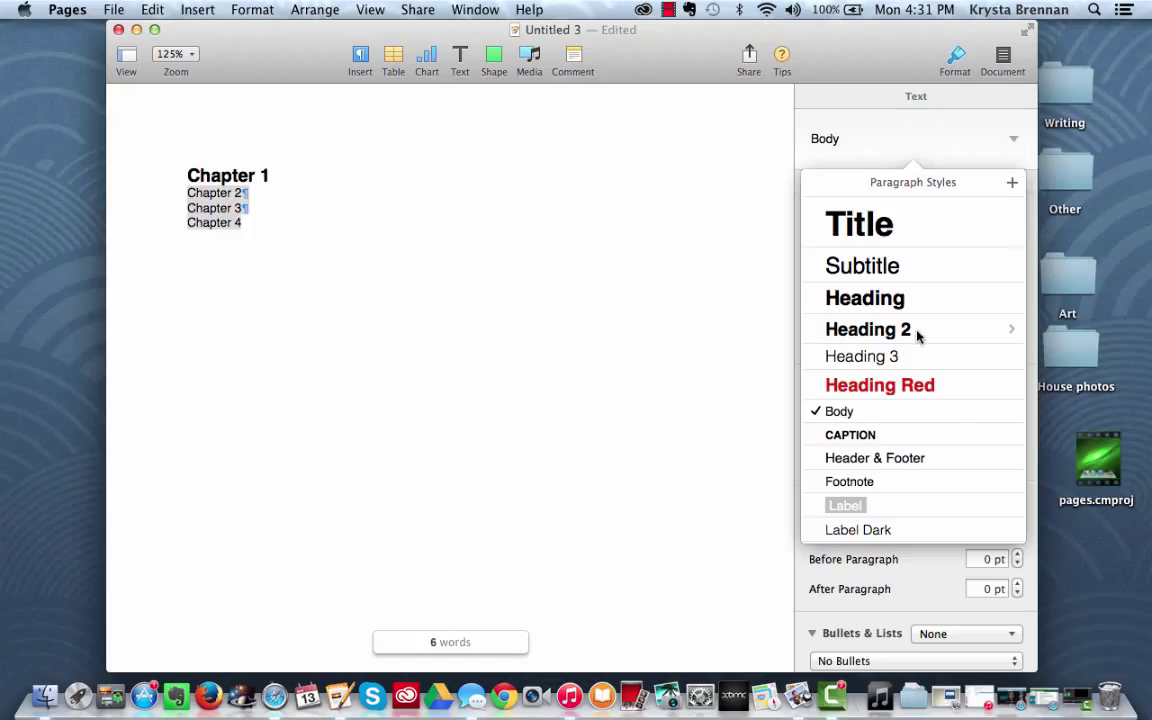
left_click(867, 329)
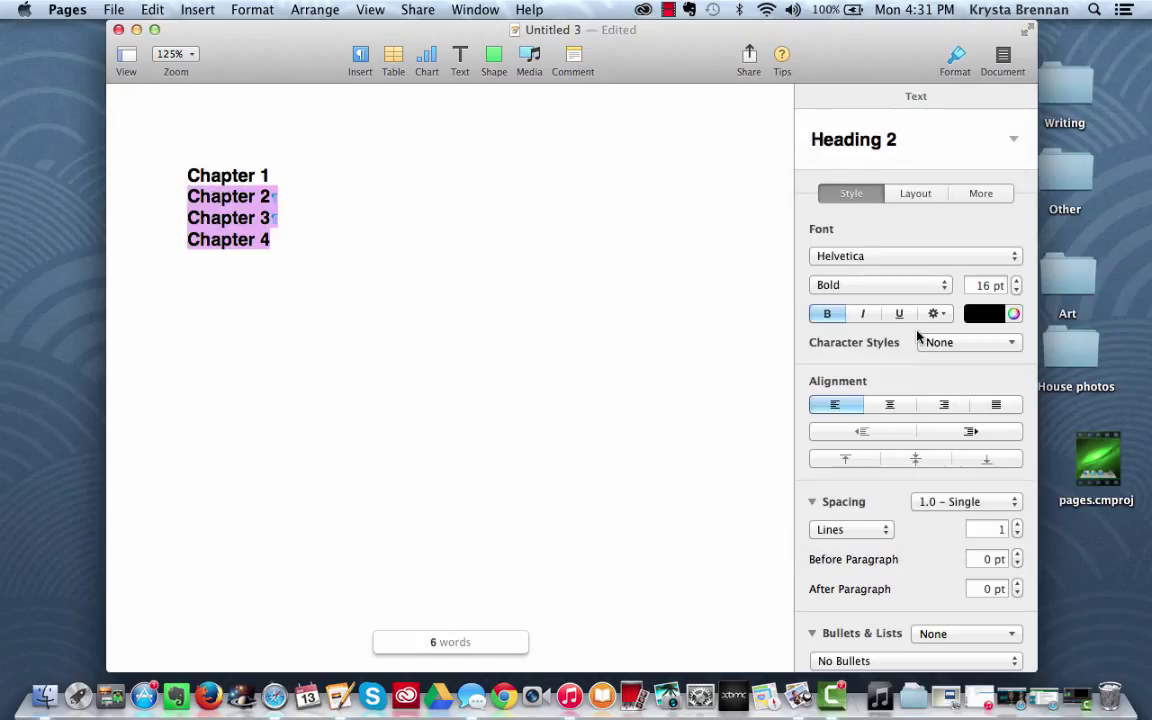
mouse_move(474, 262)
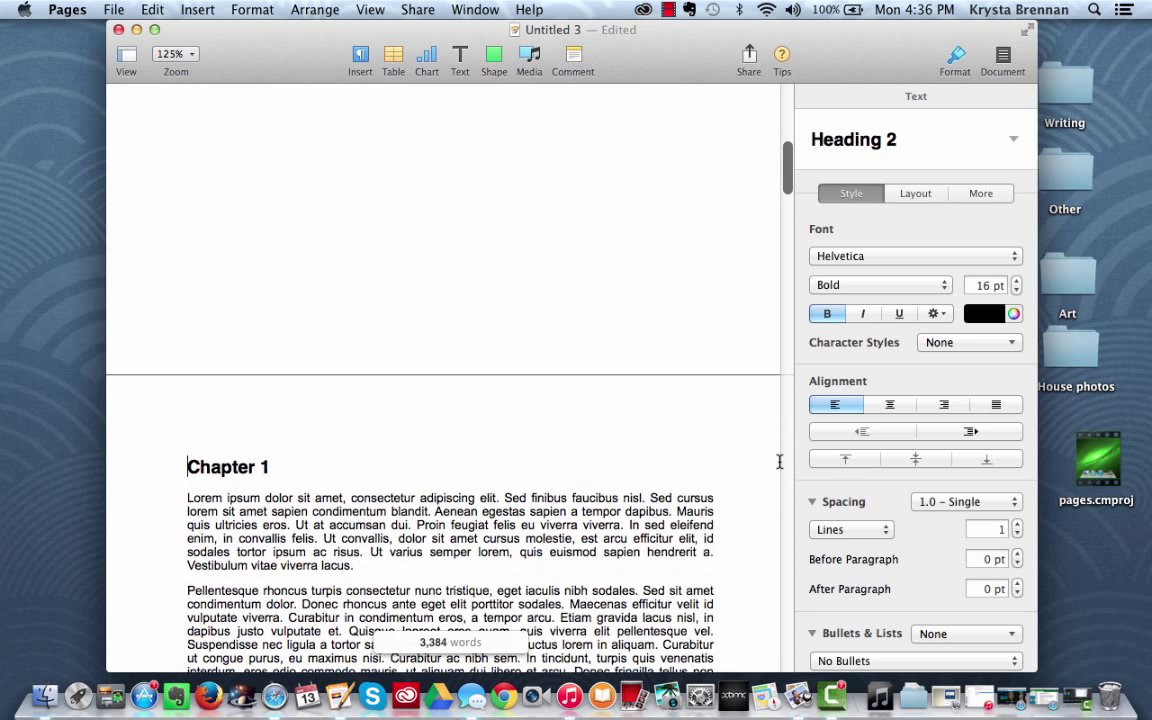
Step: Scroll through the pages to check the body text under each chapter heading
scroll("down", 3)
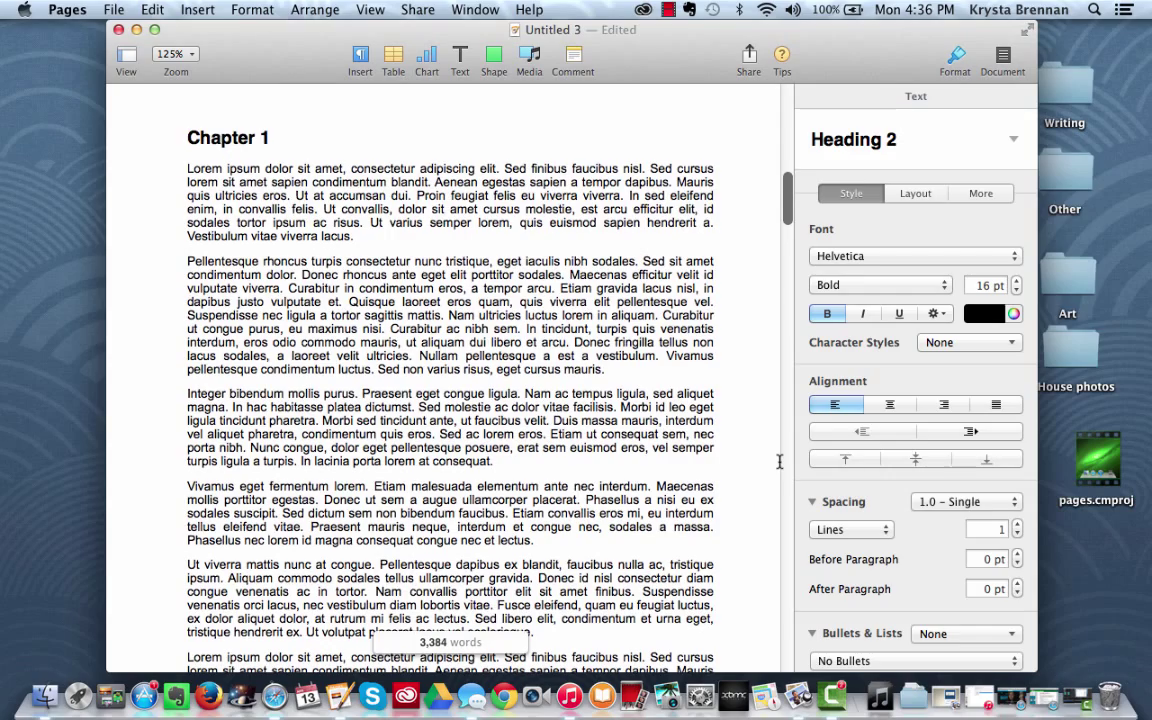
scroll("down", 3)
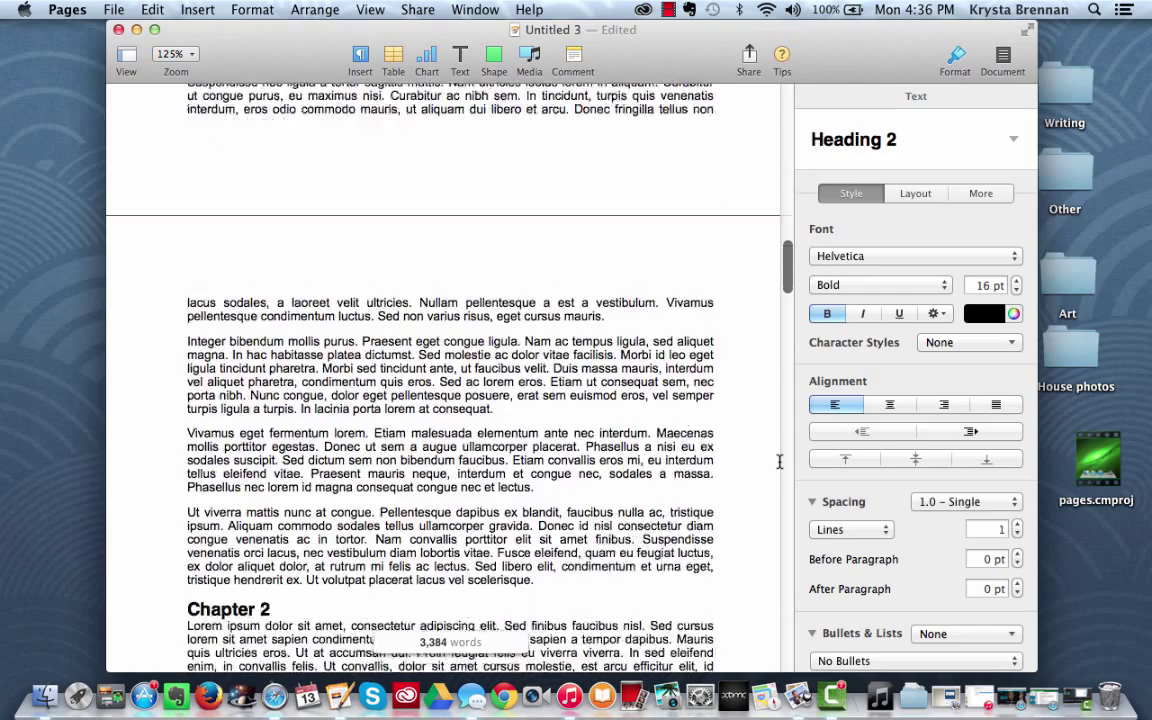
scroll("down", 3)
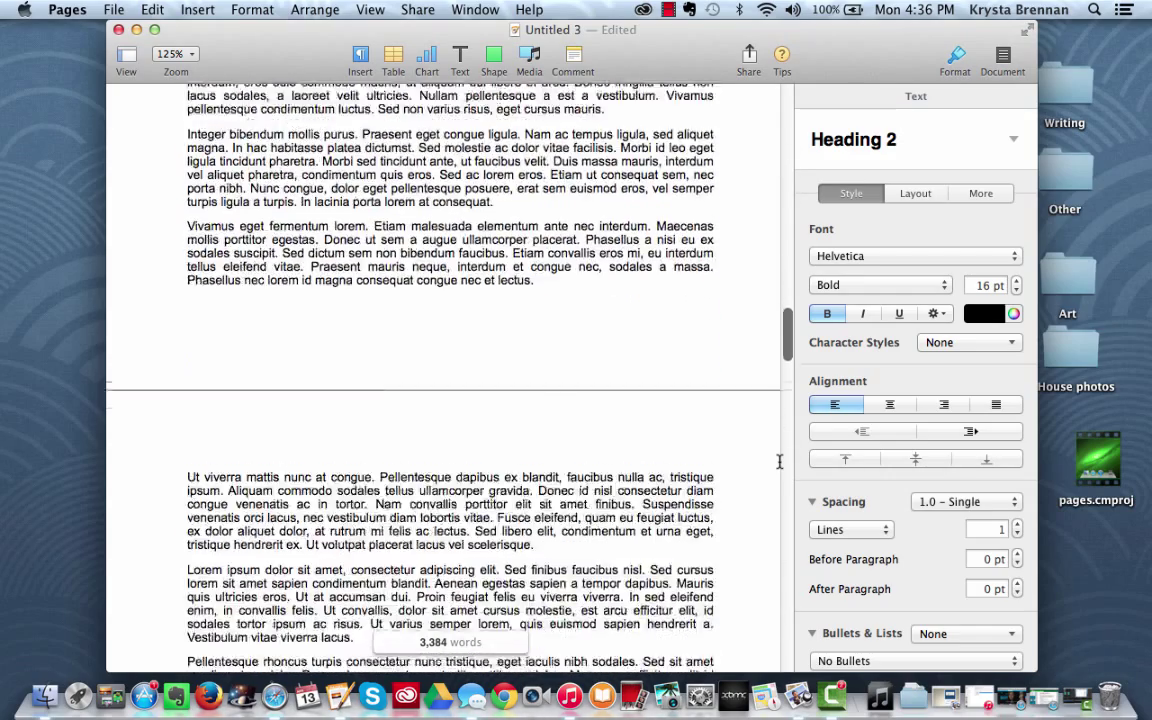
scroll("down", 3)
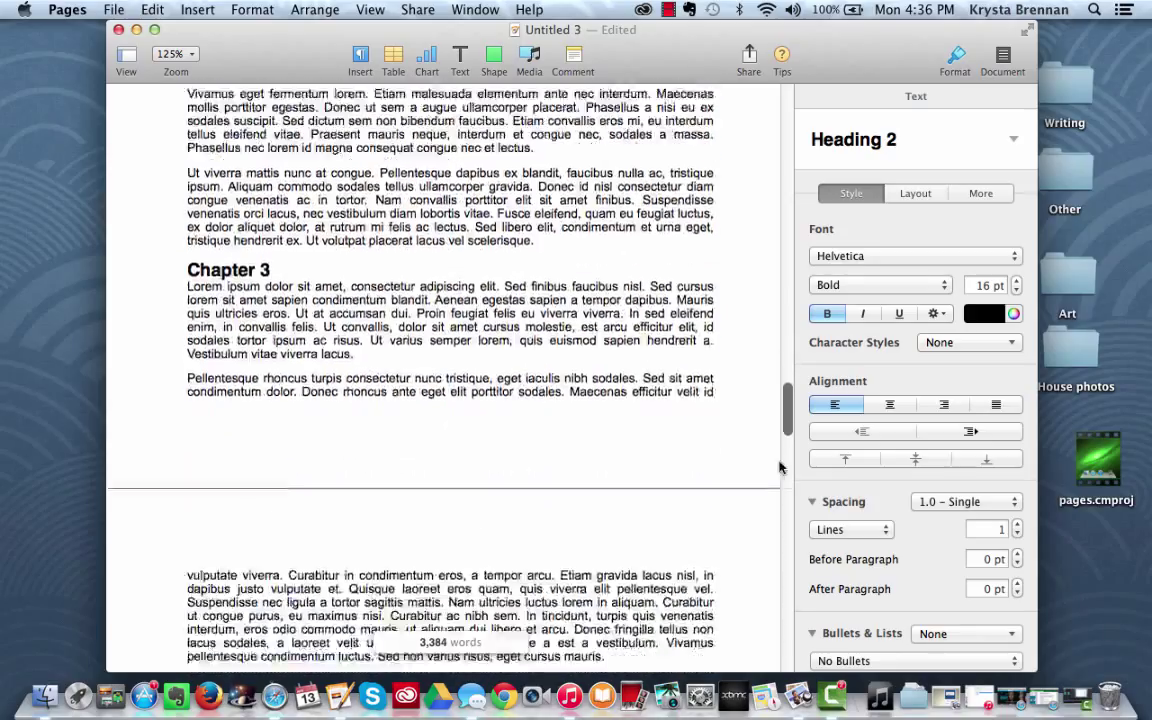
scroll("down", 3)
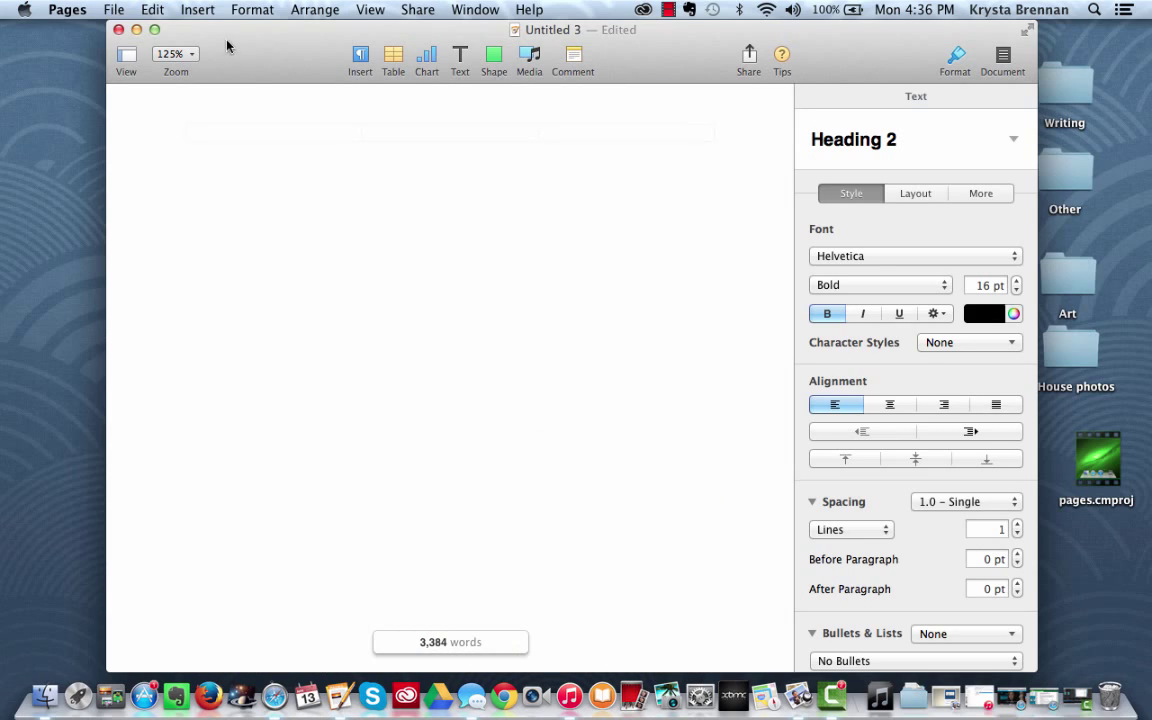
Step: Insert an automatic Document table of contents listing Chapters 1–4 with page numbers
left_click(197, 9)
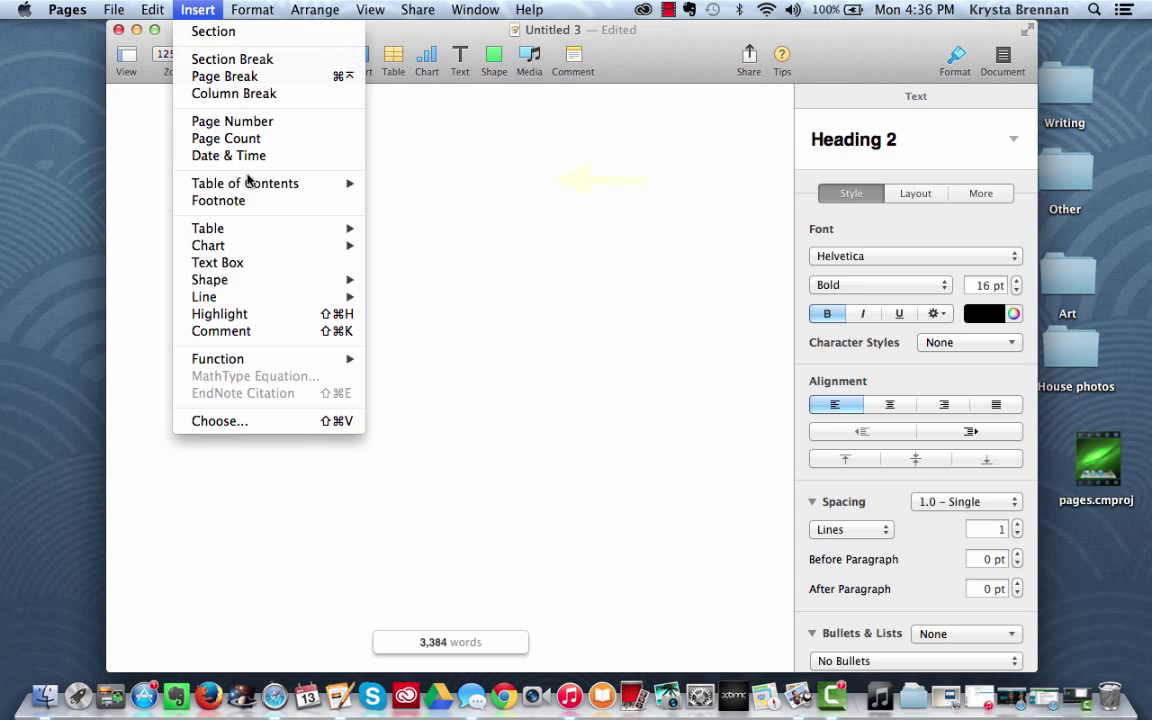
mouse_move(245, 183)
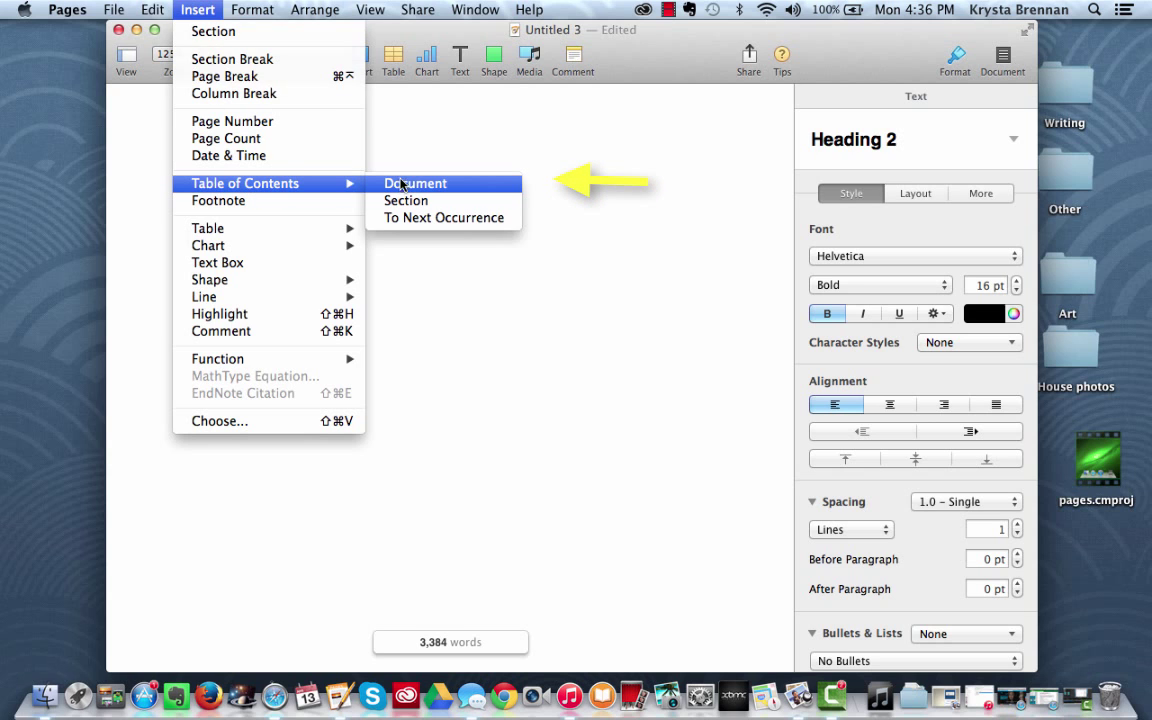
left_click(415, 183)
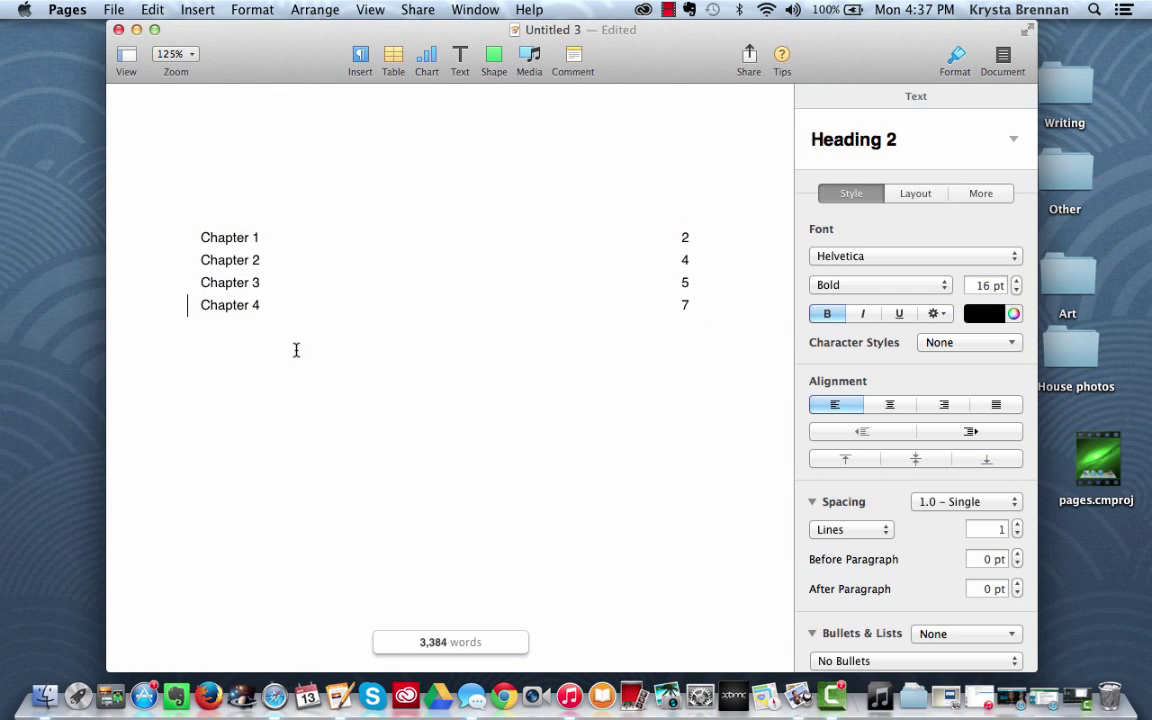
mouse_move(653, 337)
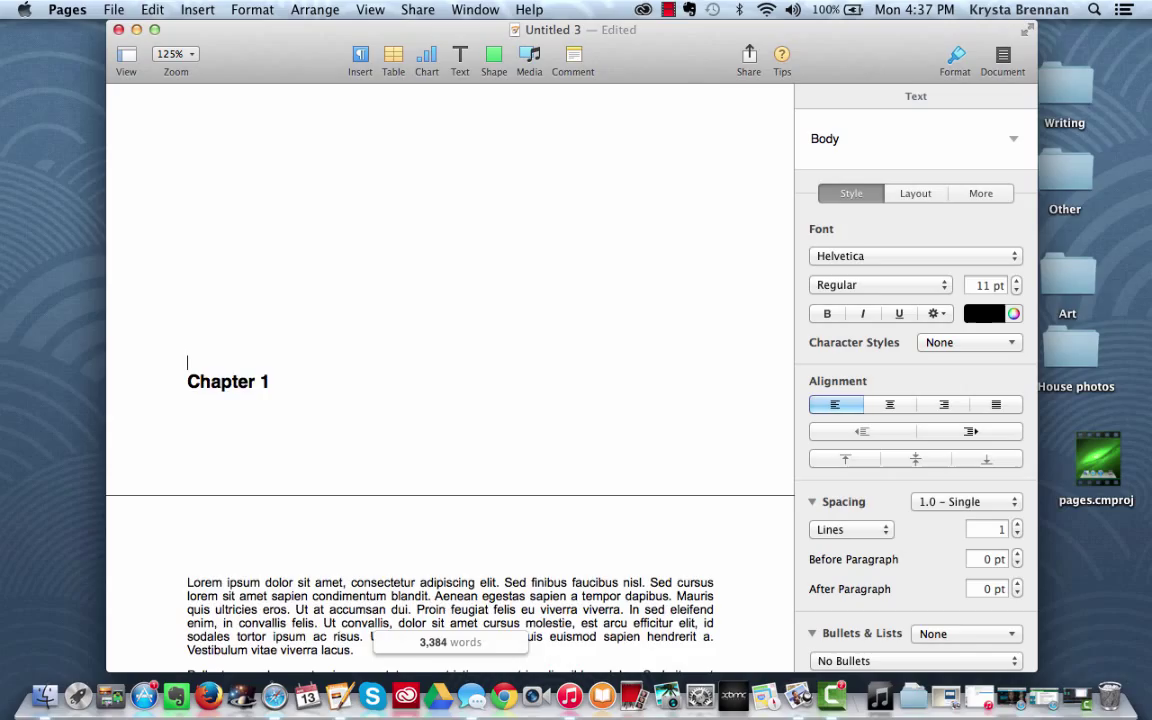
Step: Style the Chapter 1 'Pellentesque rhoncus' subtitle as Heading 3, replacing a mistaken Heading 2
scroll("down", 3)
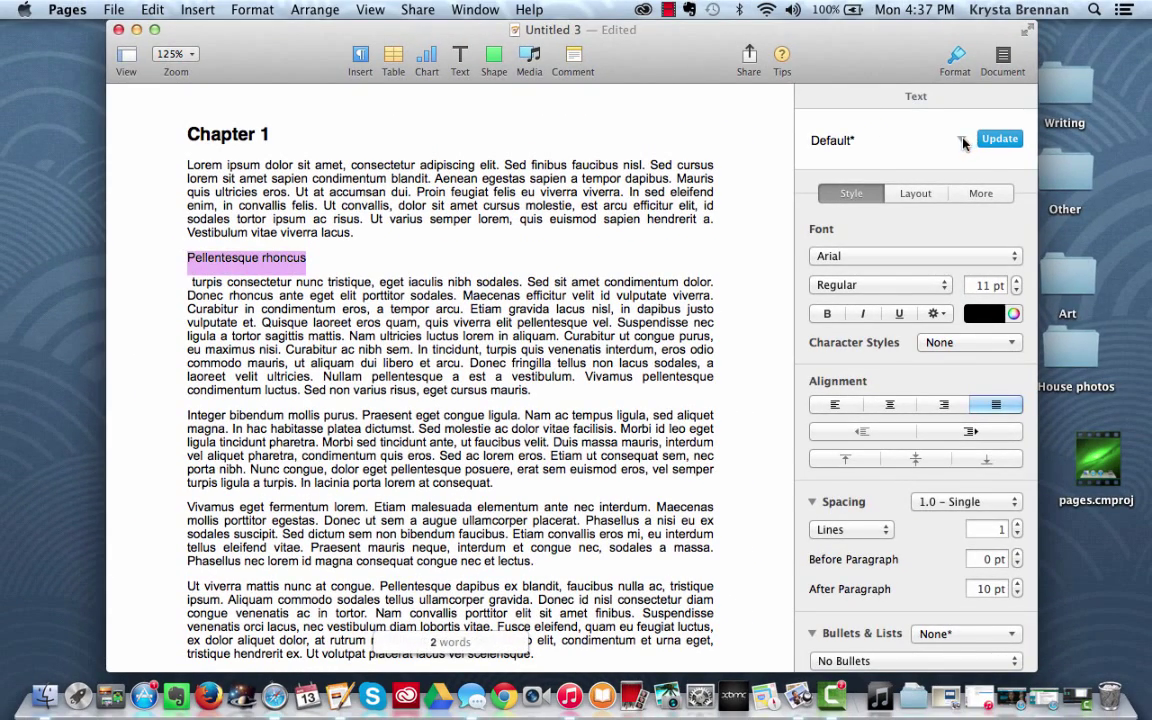
left_click(961, 140)
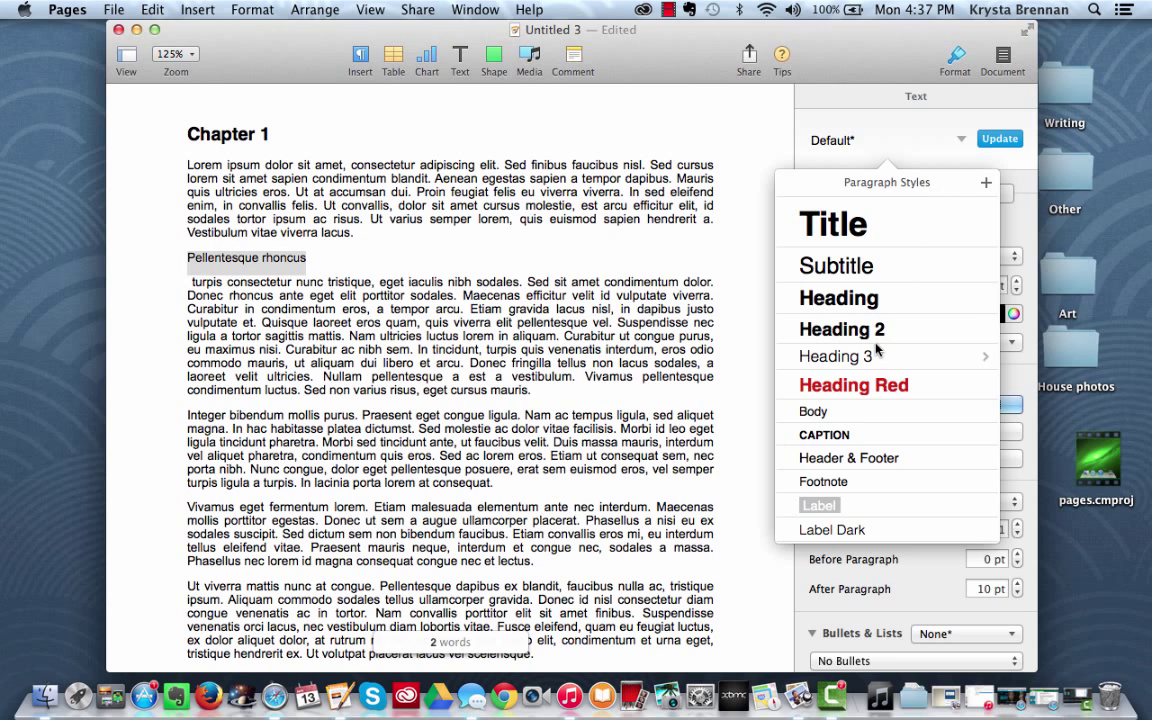
mouse_move(863, 338)
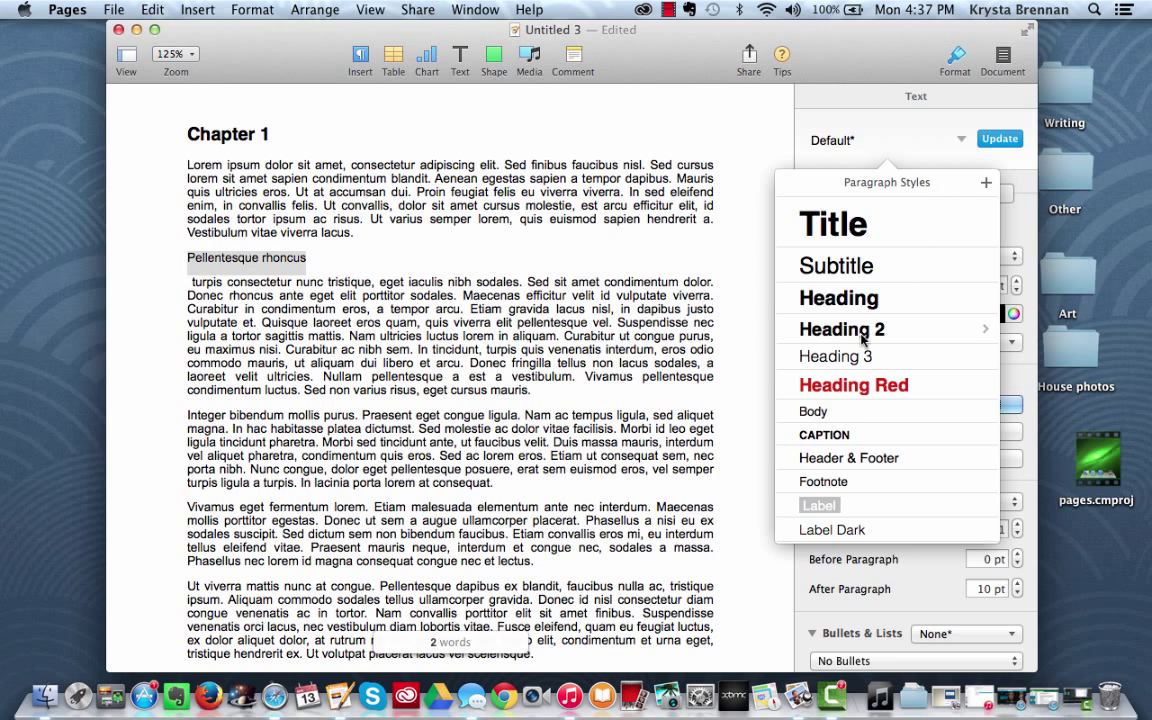
left_click(841, 329)
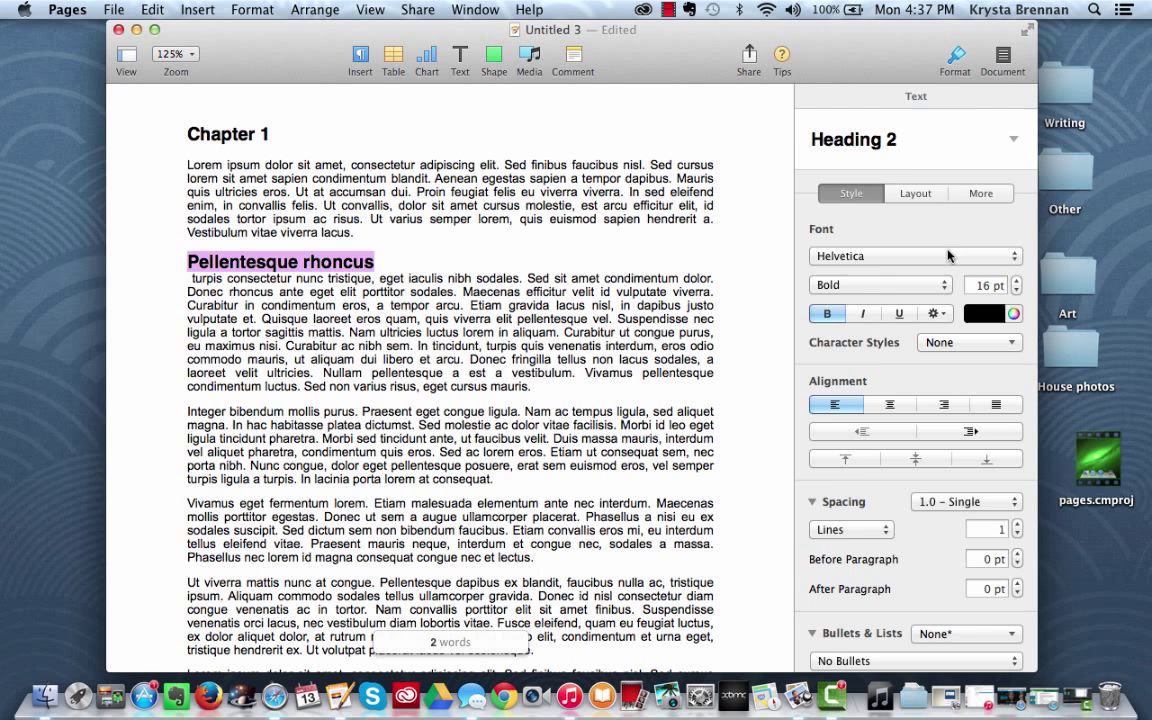
left_click(900, 139)
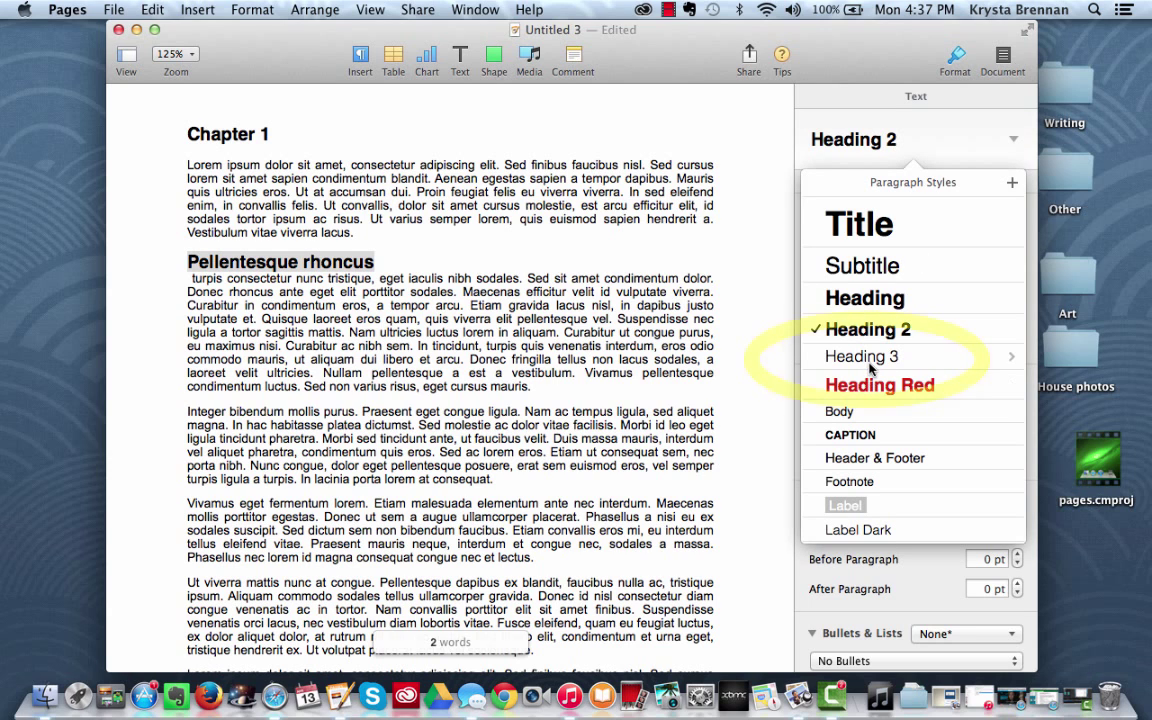
left_click(861, 356)
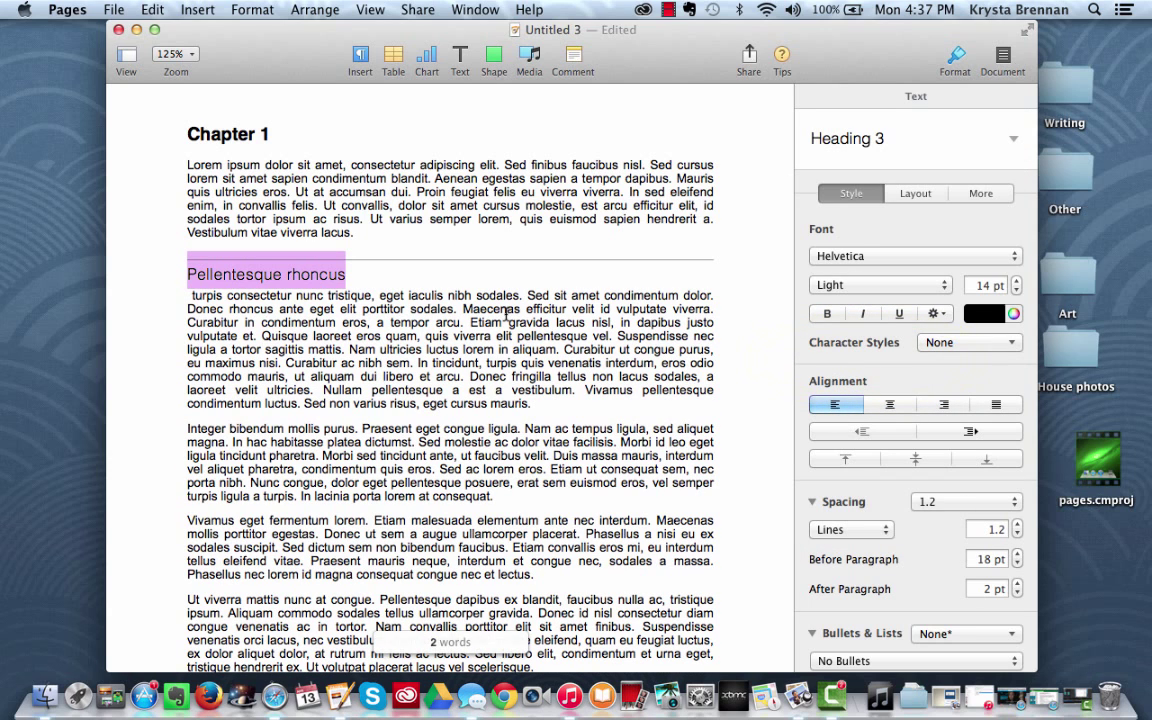
scroll("down", 3)
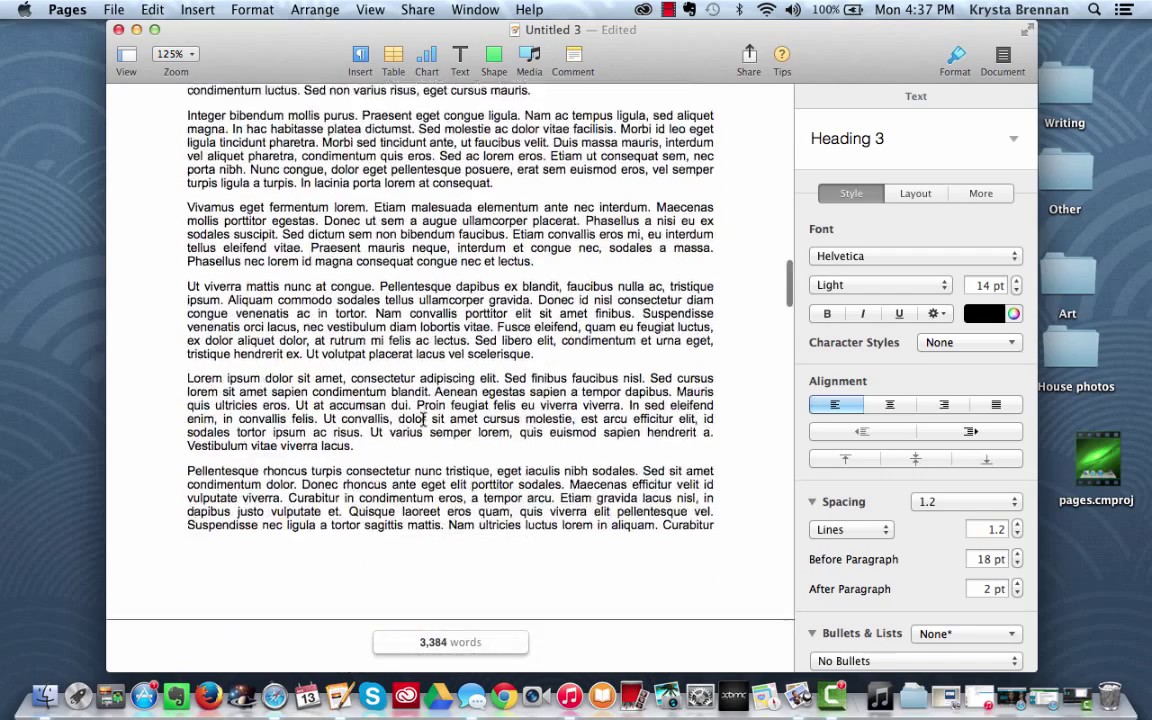
scroll("down", 3)
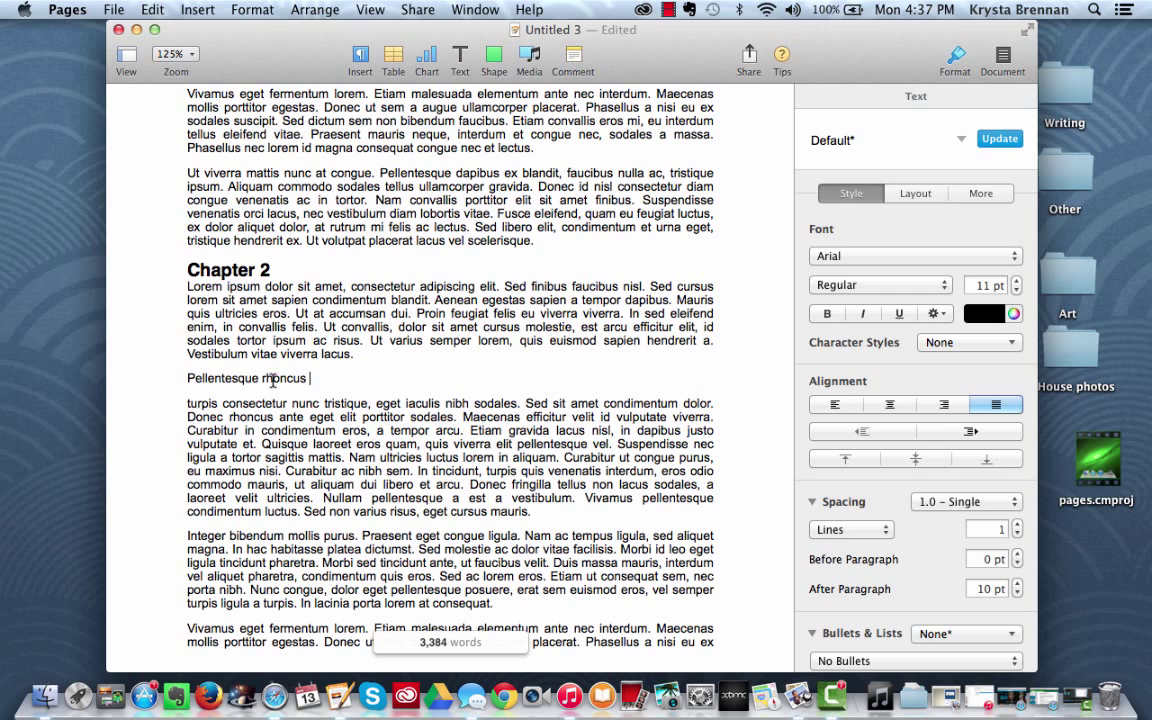
Step: Make the remaining 'Pellentesque rhoncus' subtitles Heading 3 and include Heading 3 in the contents
double_click(247, 378)
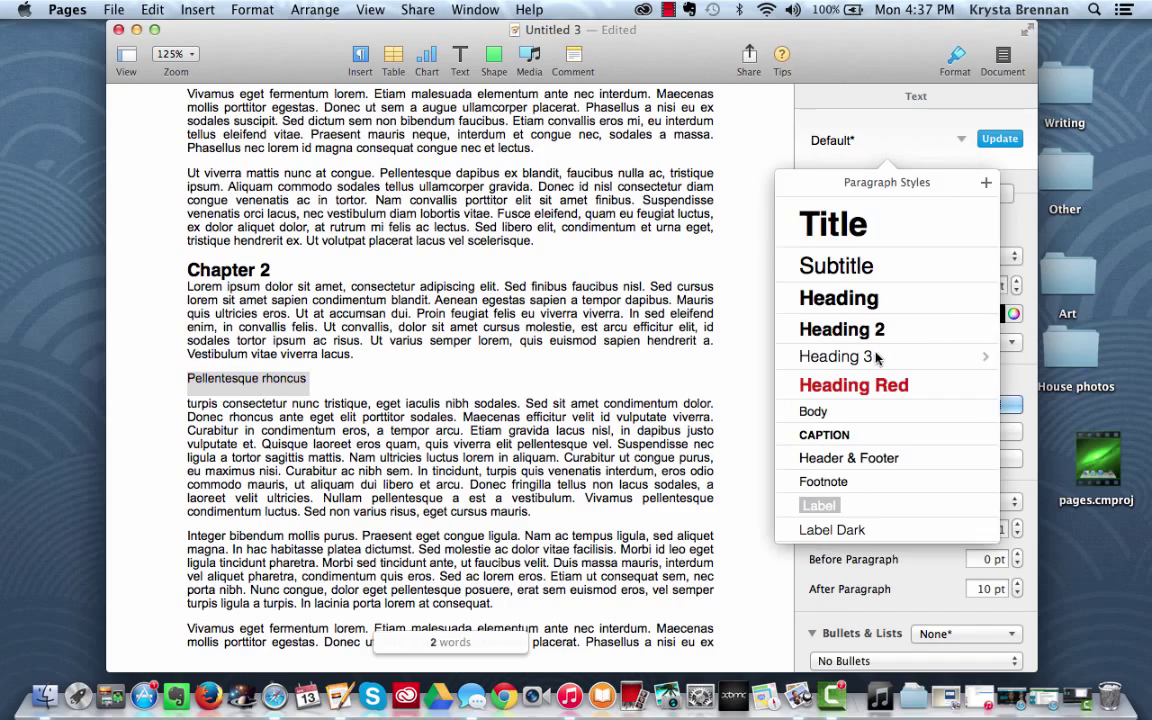
left_click(837, 356)
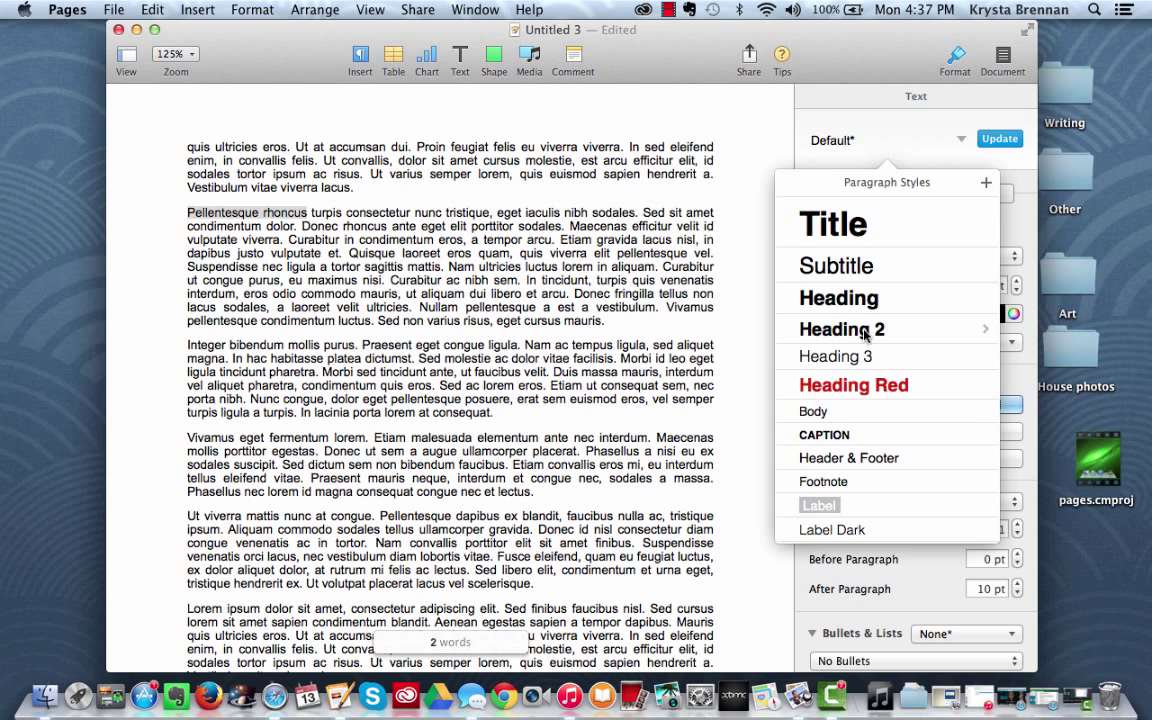
left_click(835, 356)
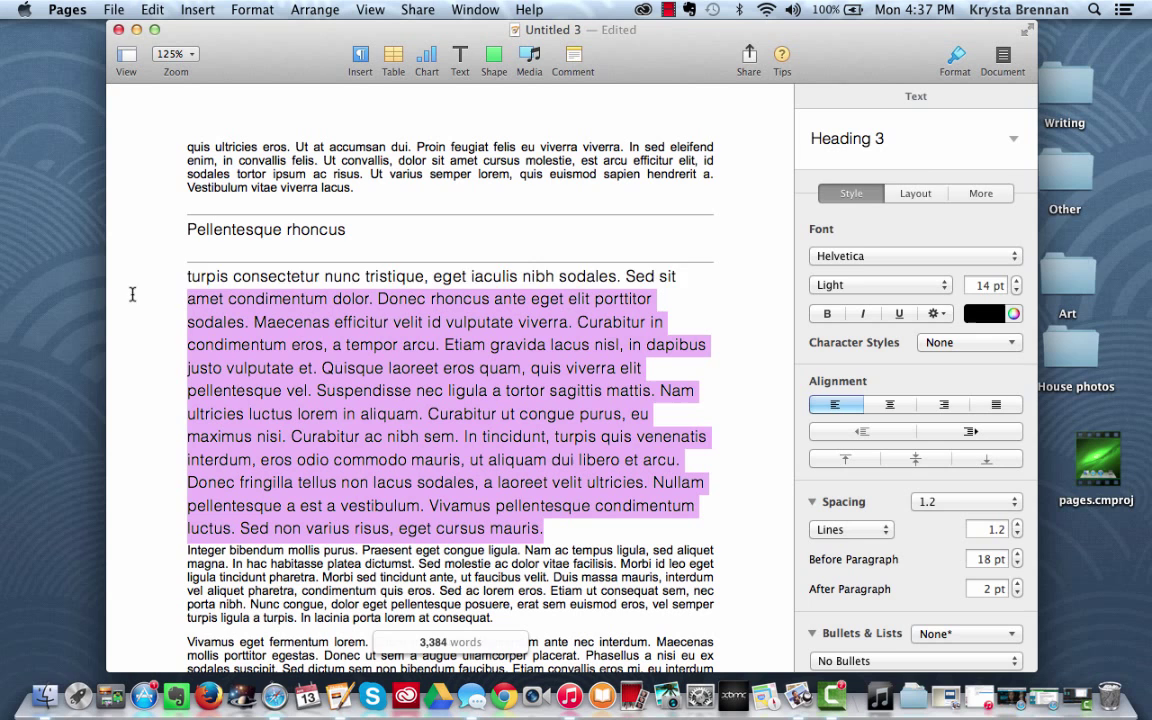
left_click(1013, 138)
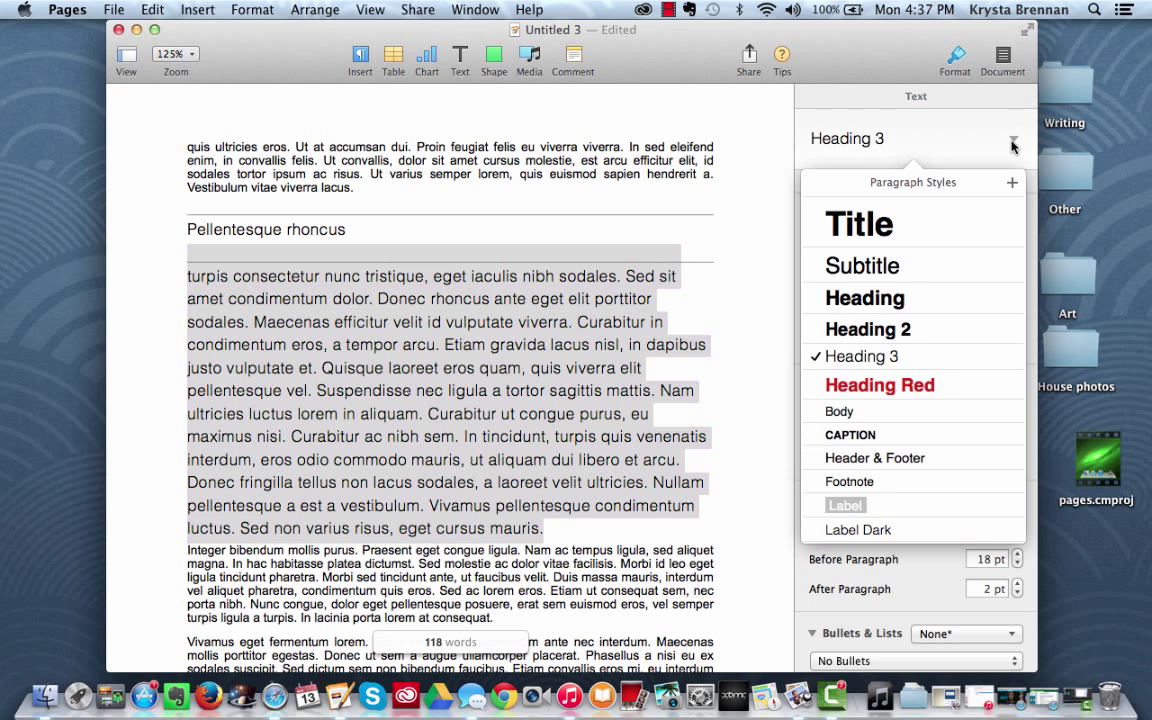
left_click(838, 411)
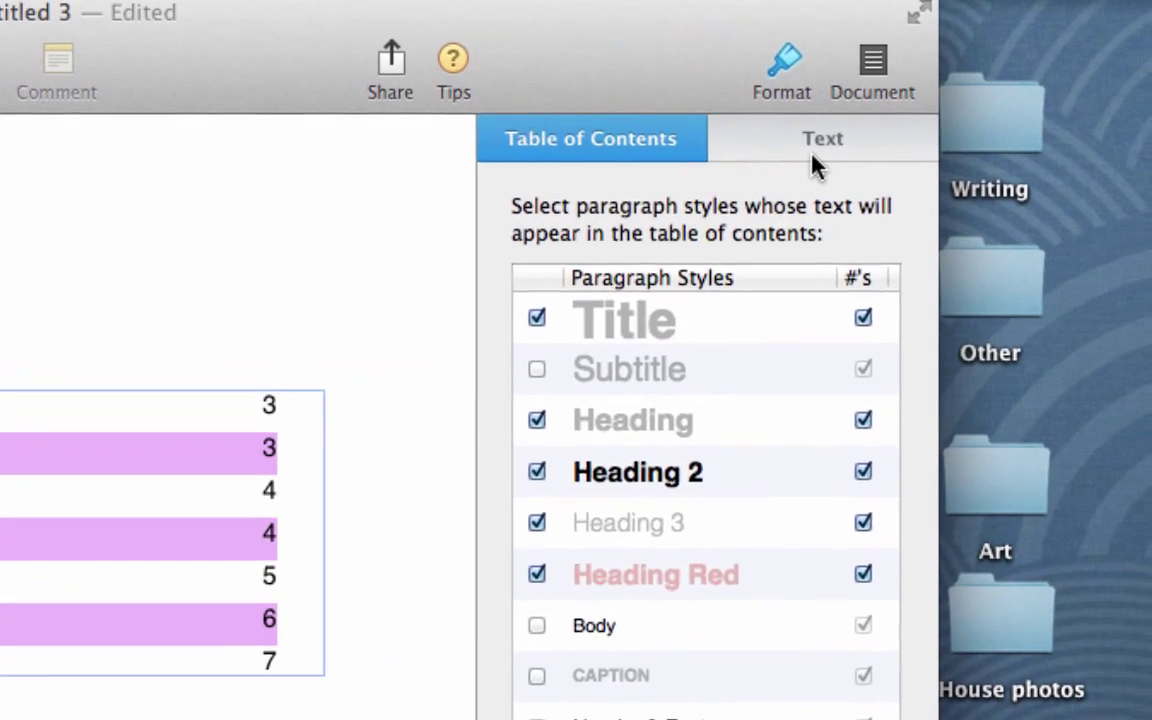
Step: Set the First indent of the table-of-contents subtitle entries to 1 cm
left_click(819, 138)
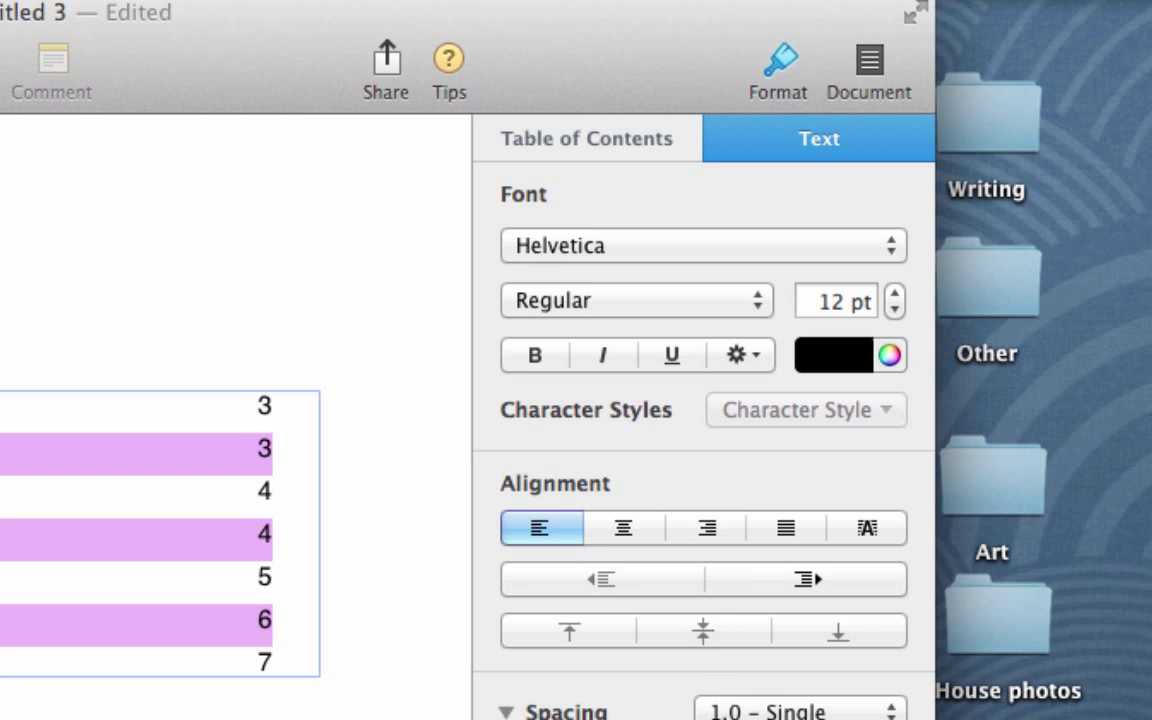
scroll("down", 3)
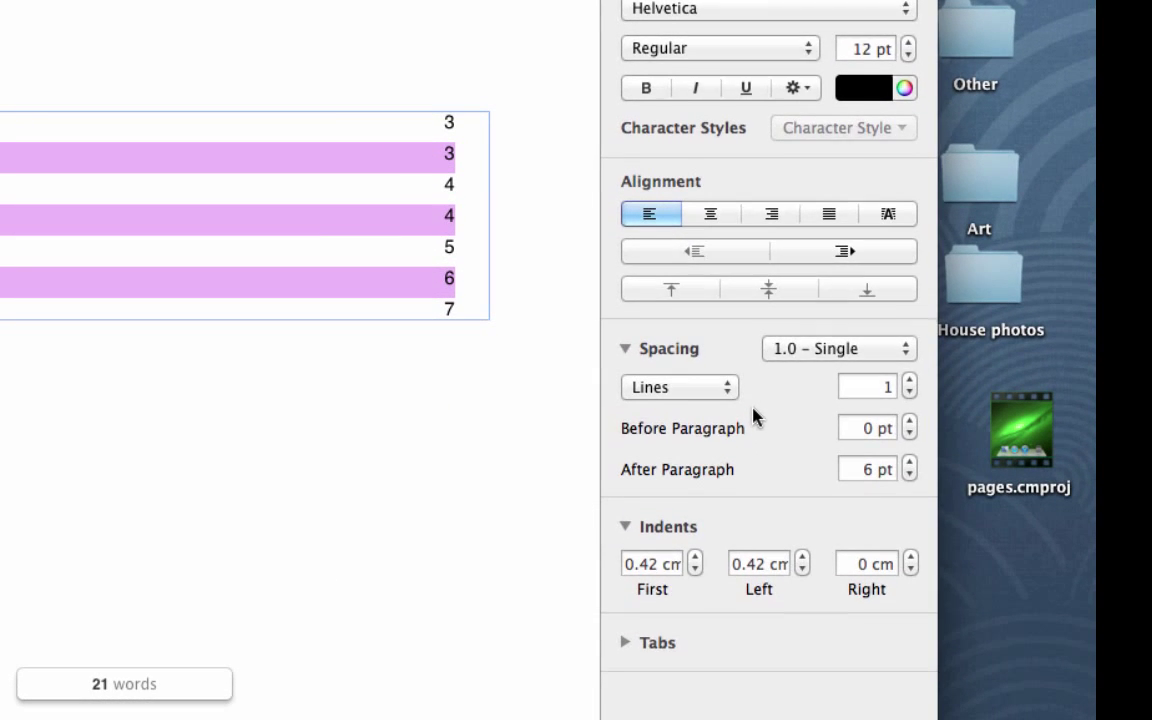
left_click(652, 563)
type("0.5")
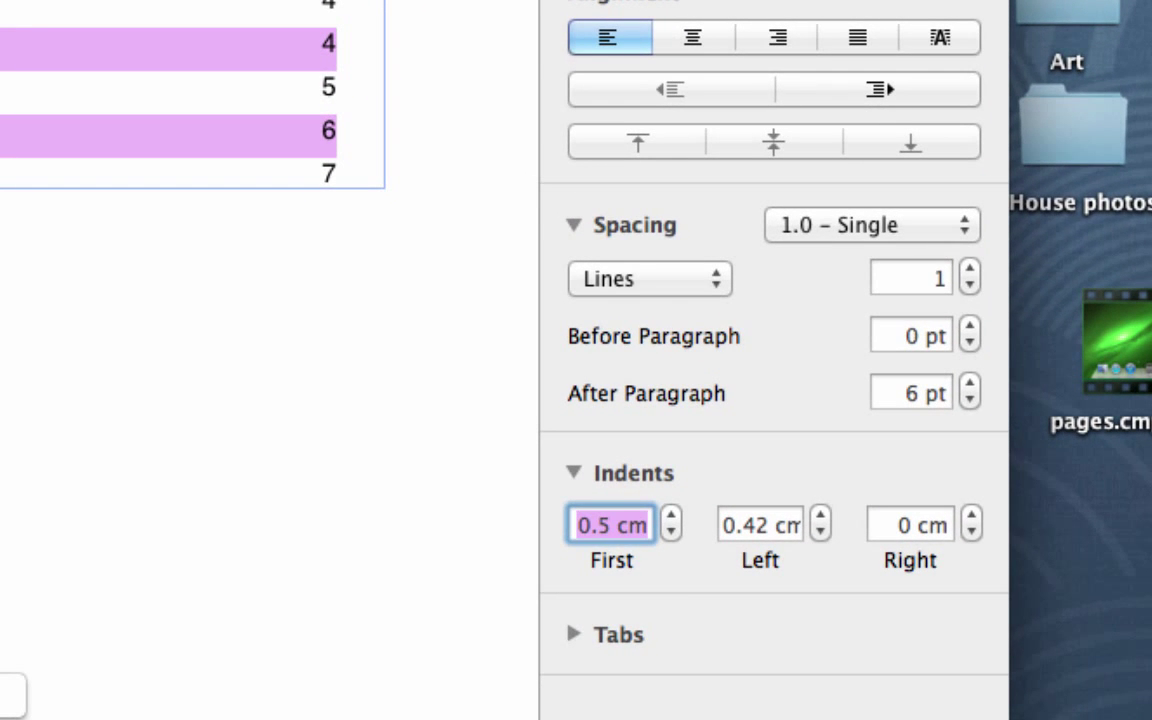
type("0")
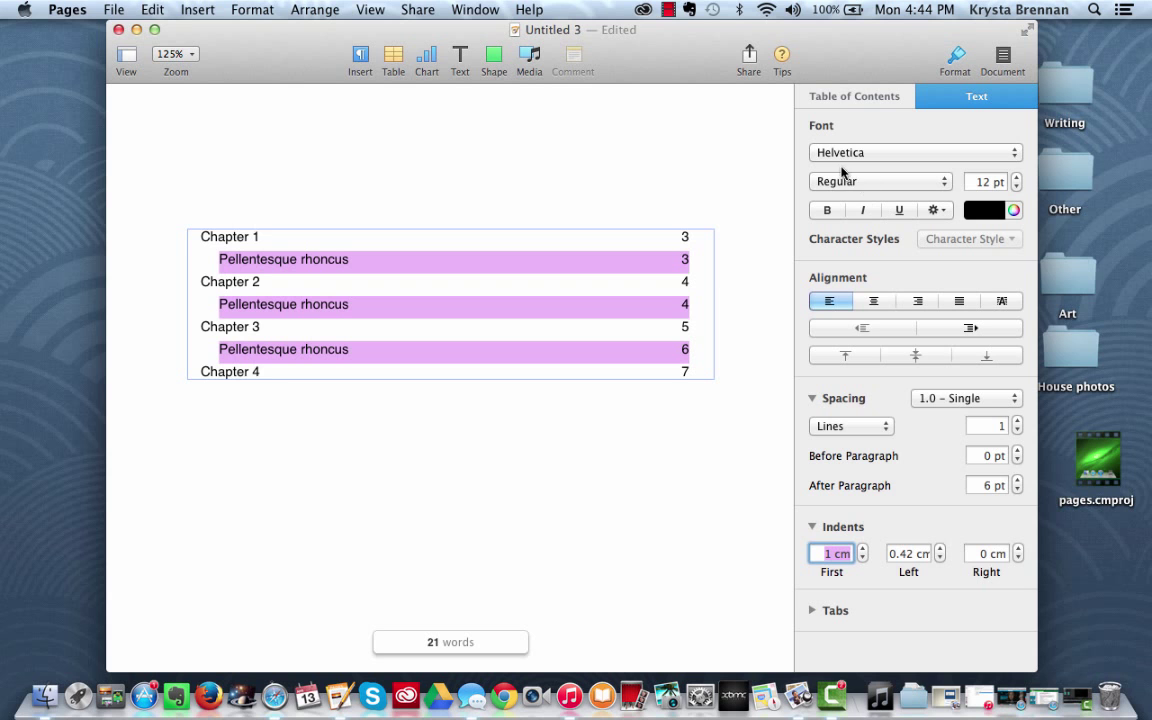
mouse_move(845, 160)
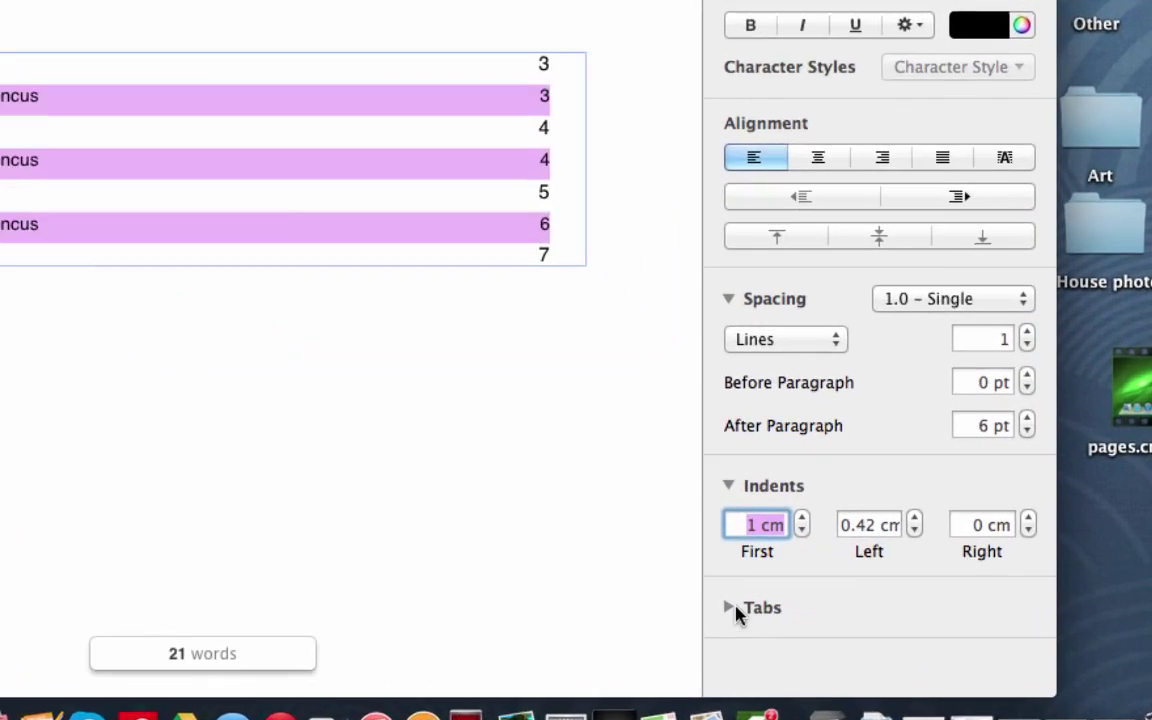
Step: Give the 15.75 cm tab stop a leader, trying dots, then line, then arrows
left_click(729, 607)
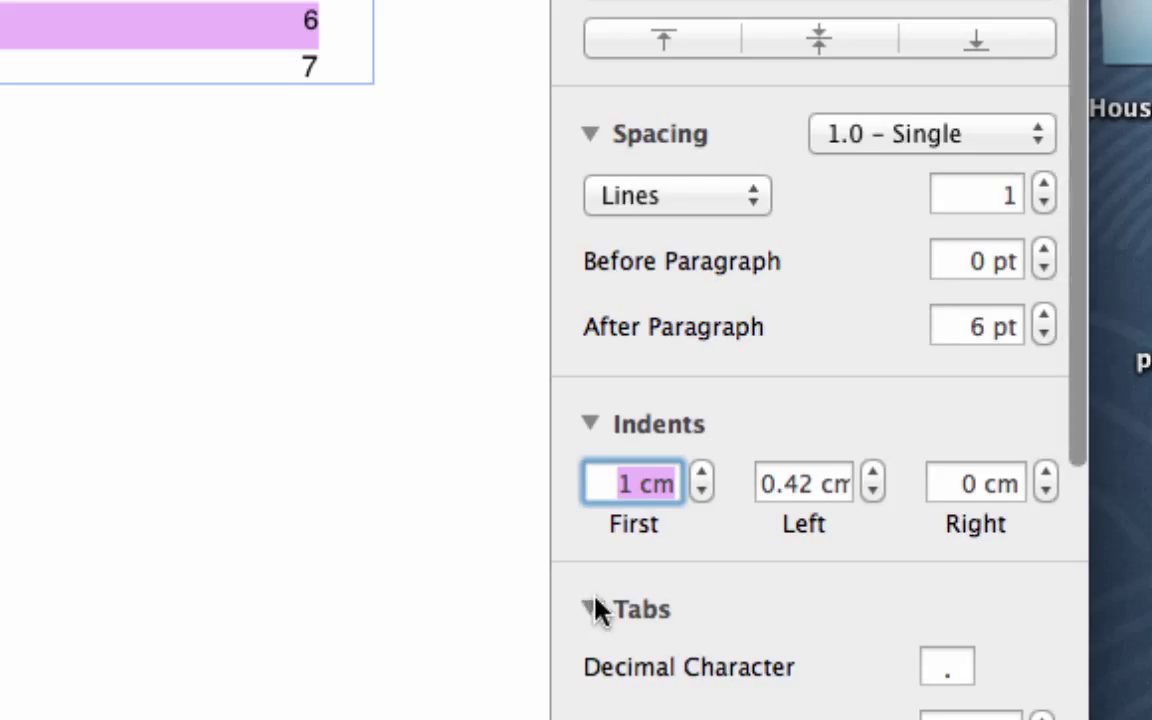
scroll("down", 3)
type("0.42")
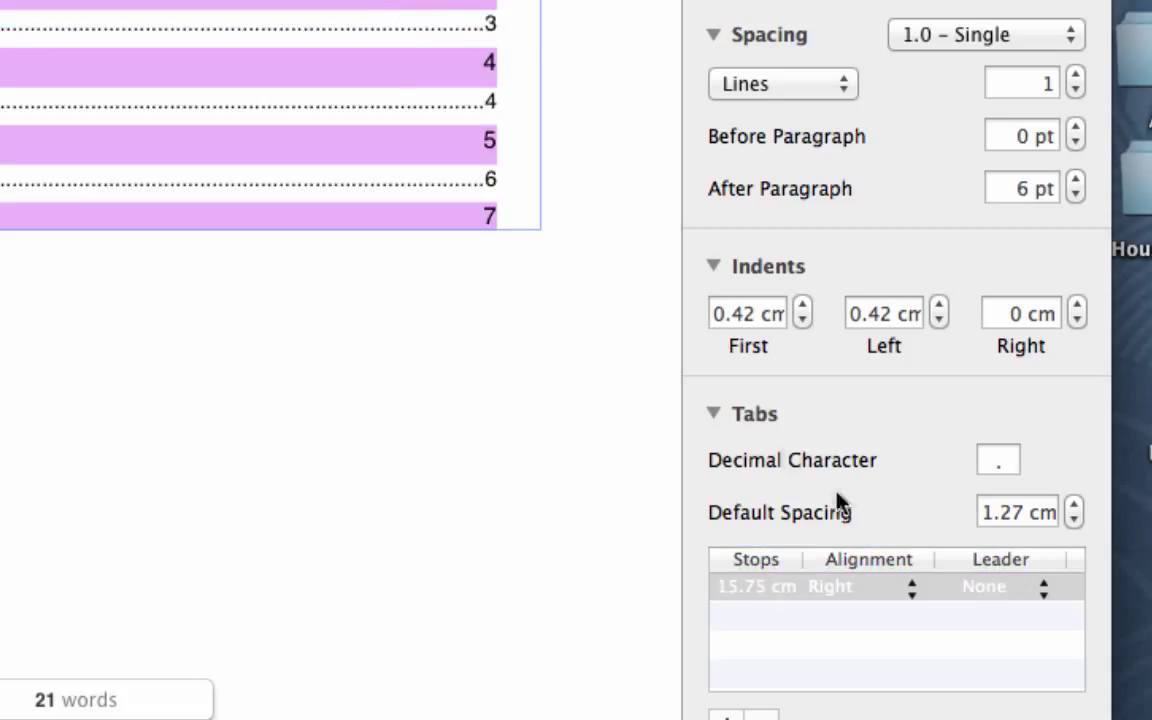
left_click(1010, 586)
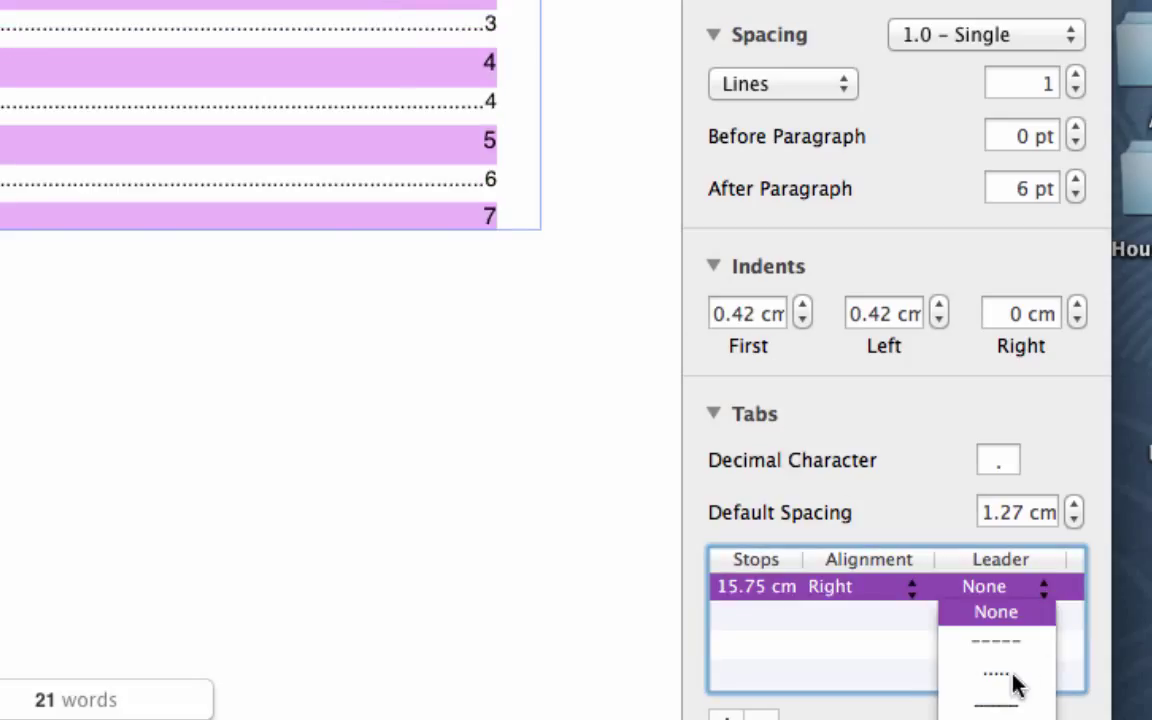
left_click(996, 673)
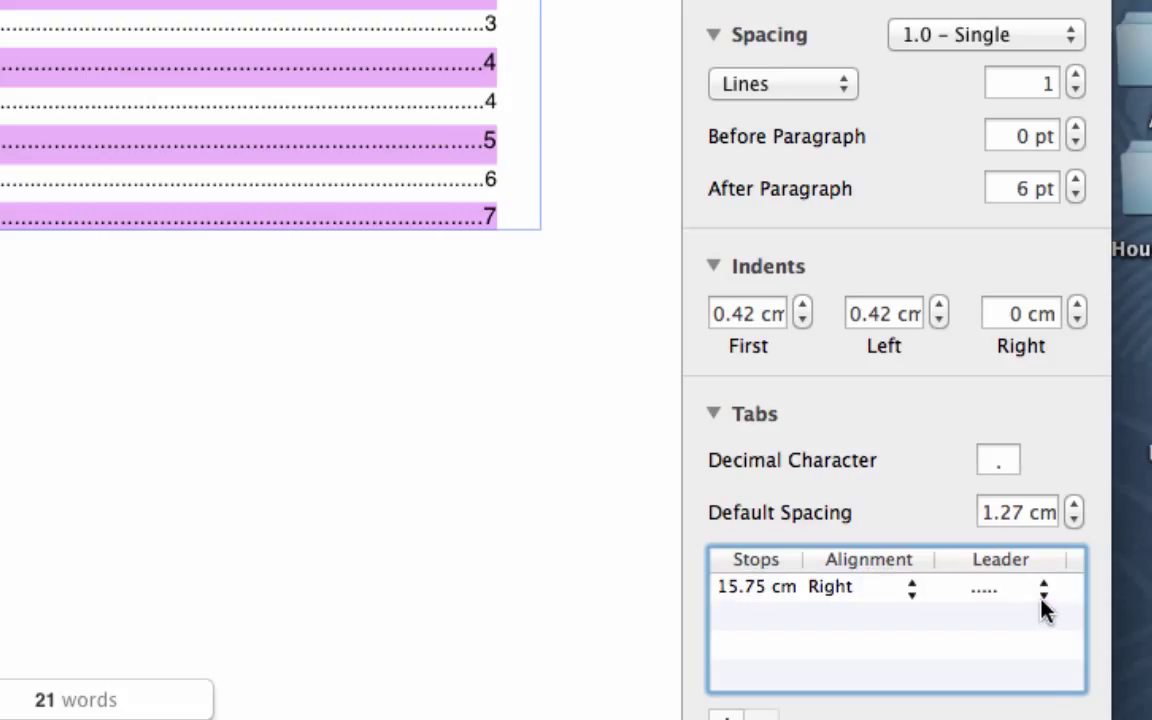
left_click(1043, 586)
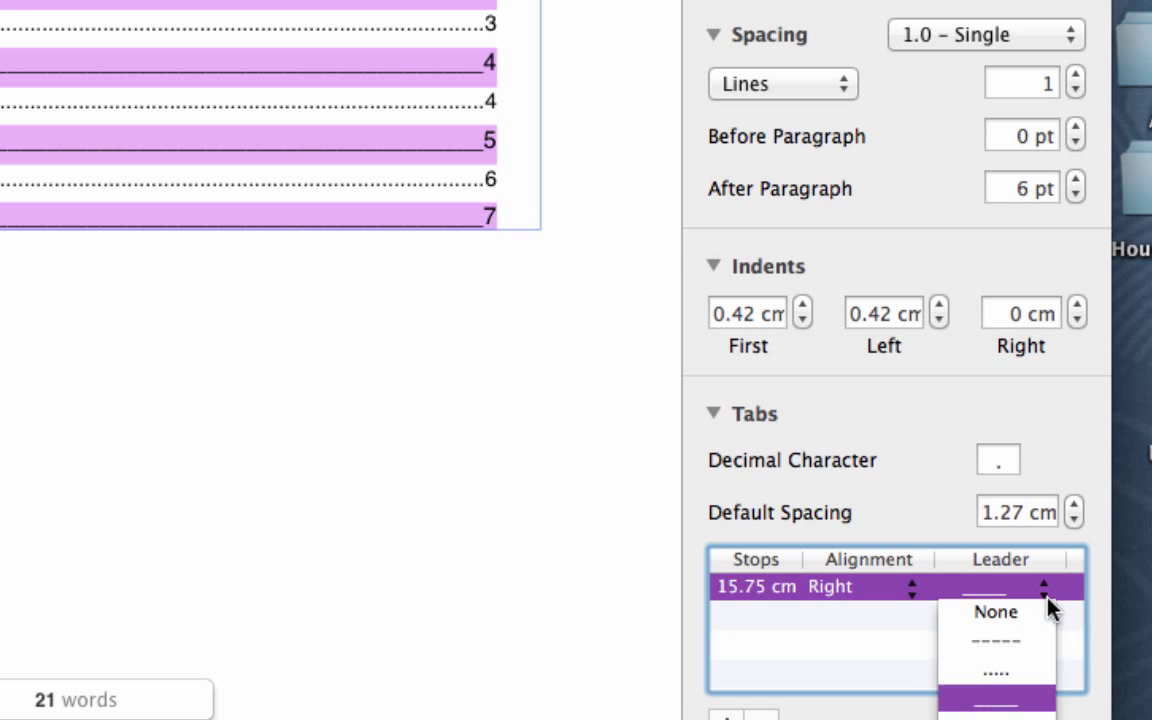
left_click(997, 705)
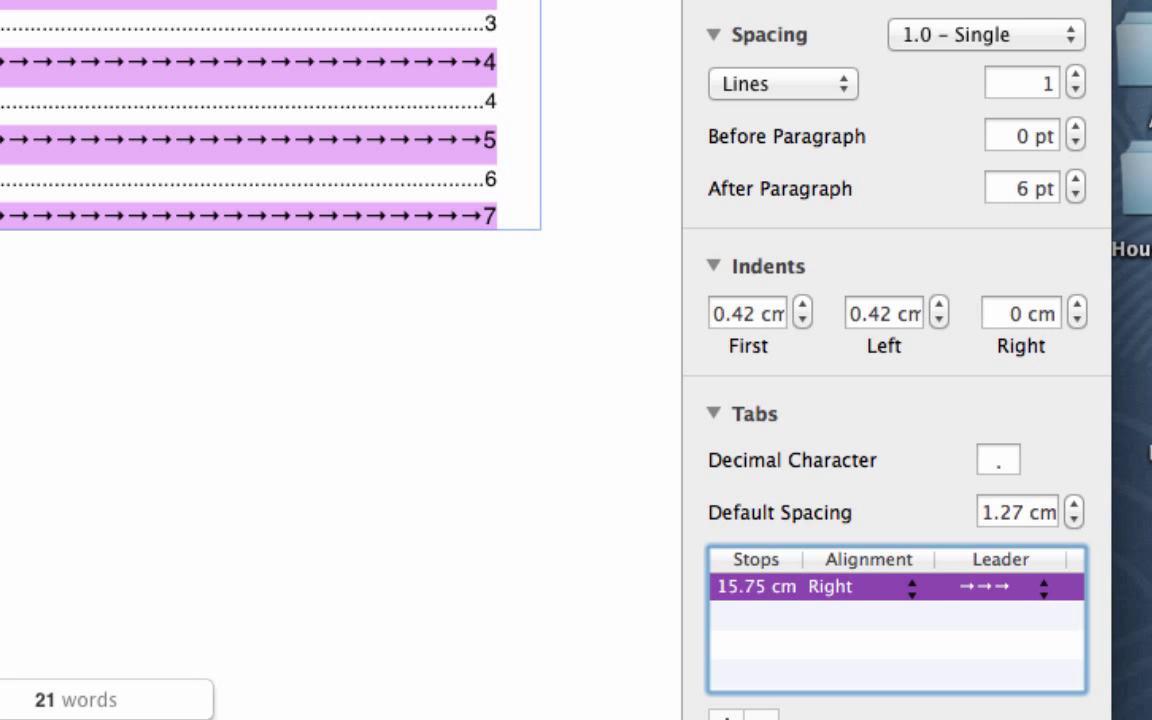